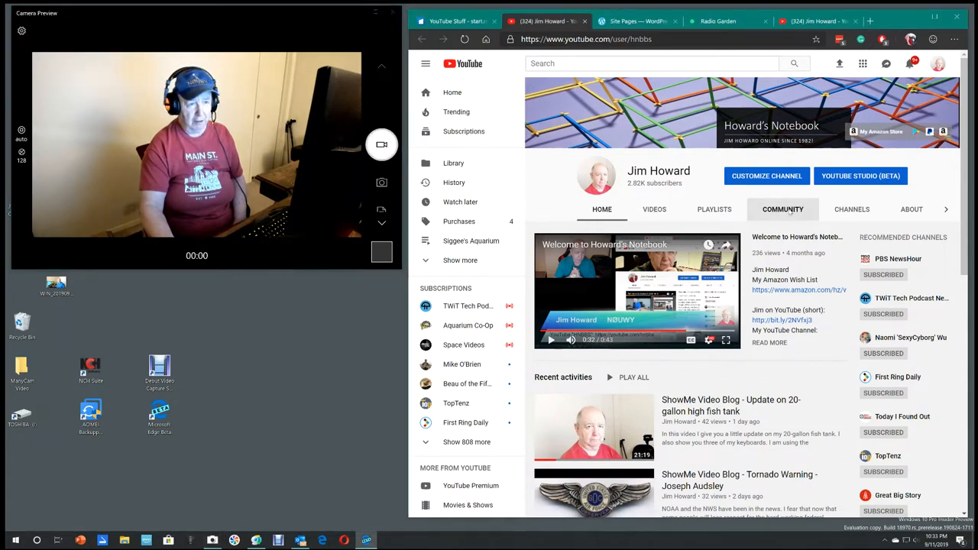
- Show the Community posts of the Howard's Notebook channel
click(782, 208)
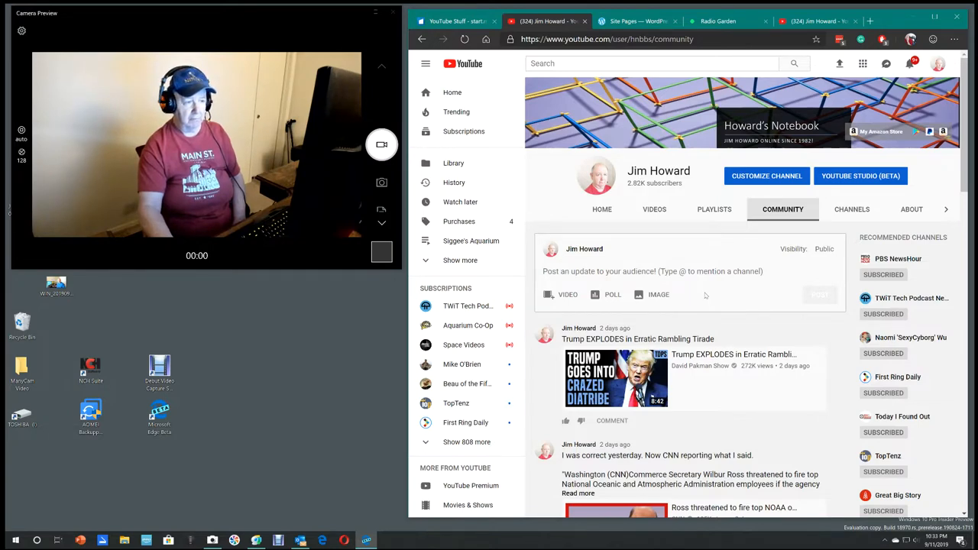
- Browse down through the older community posts, then return to the channel Home page
scroll(down, 3)
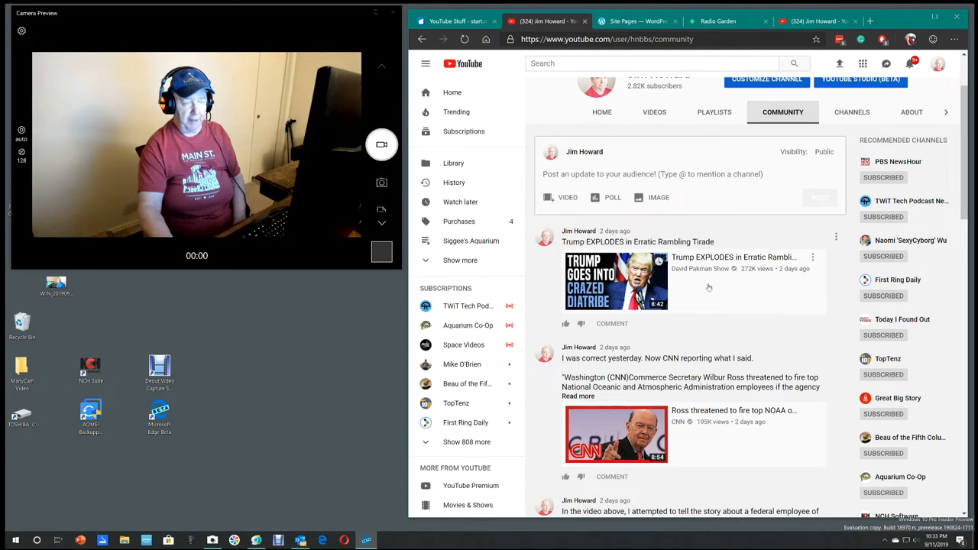
scroll(down, 3)
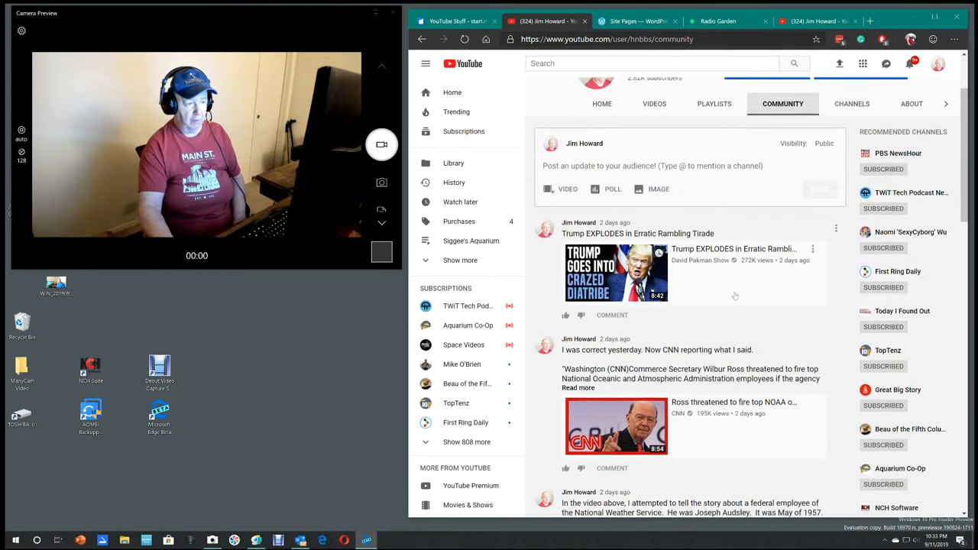
scroll(down, 3)
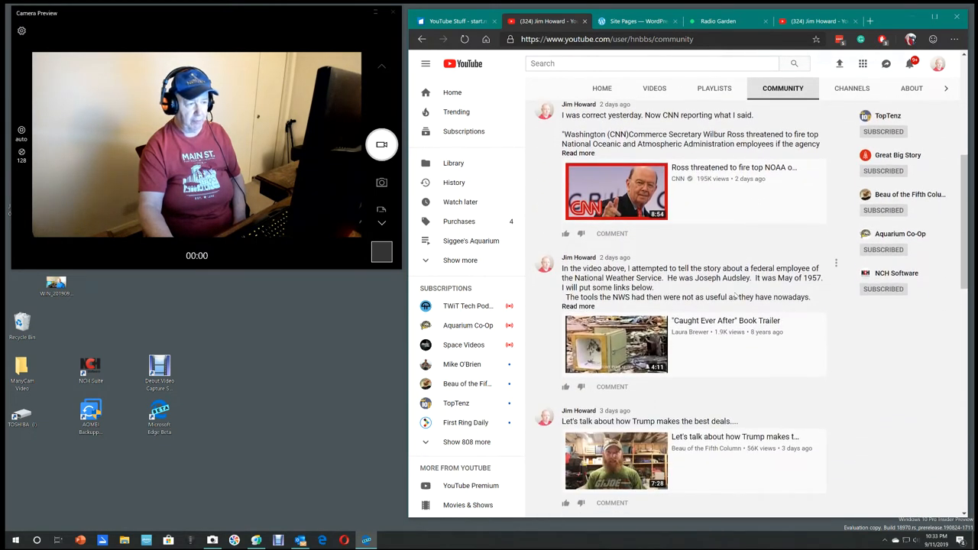
scroll(down, 3)
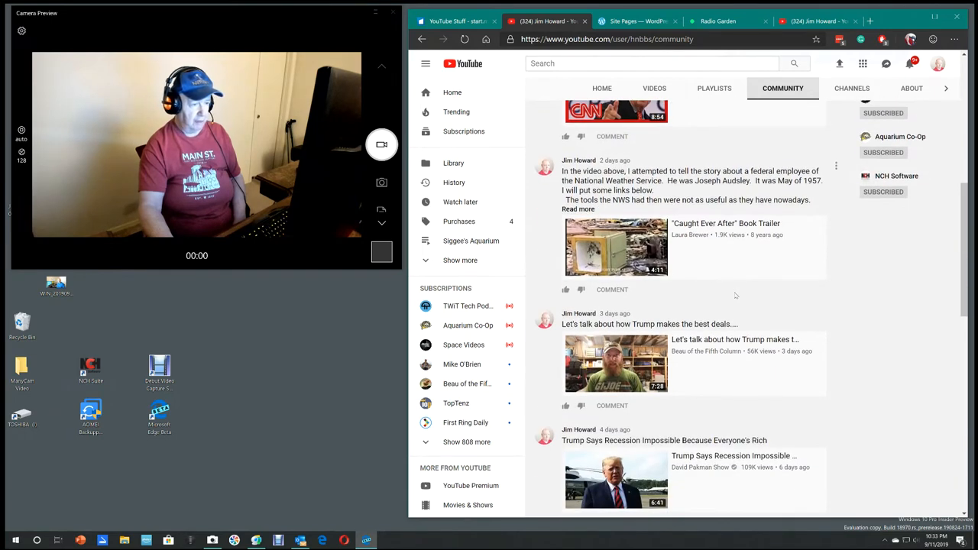
scroll(down, 3)
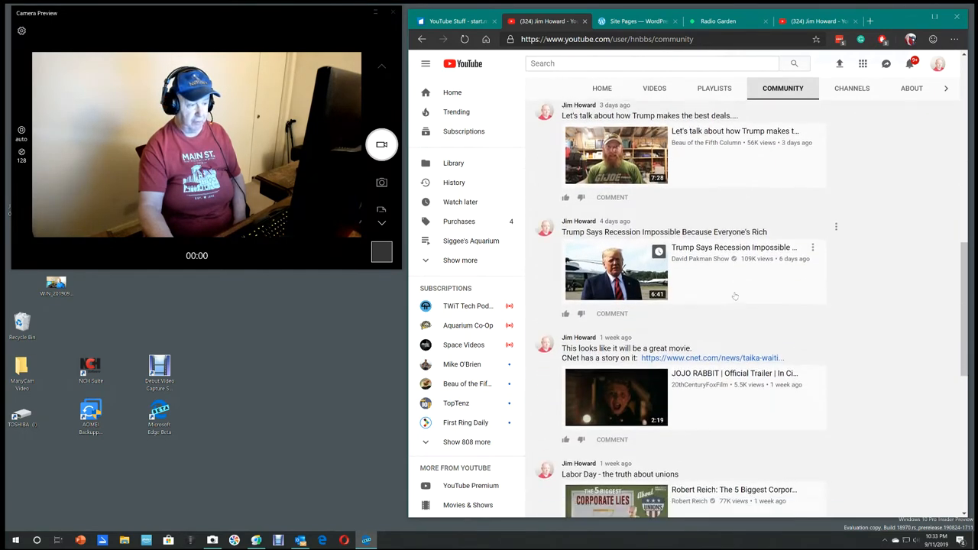
scroll(down, 3)
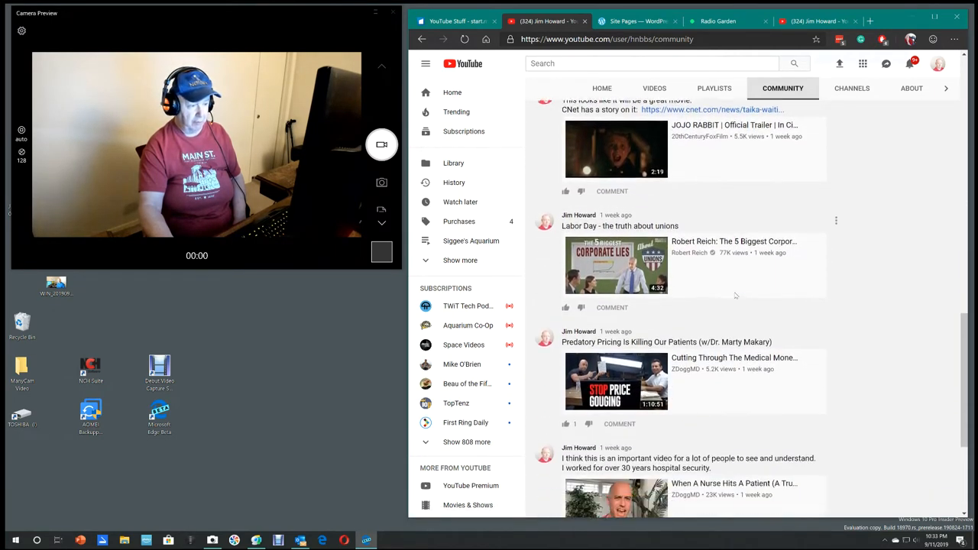
scroll(down, 3)
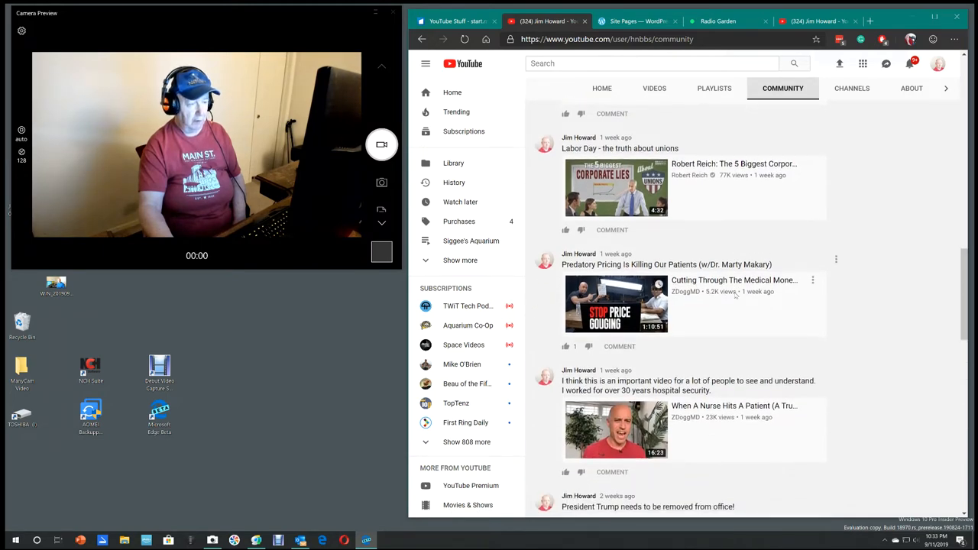
scroll(down, 3)
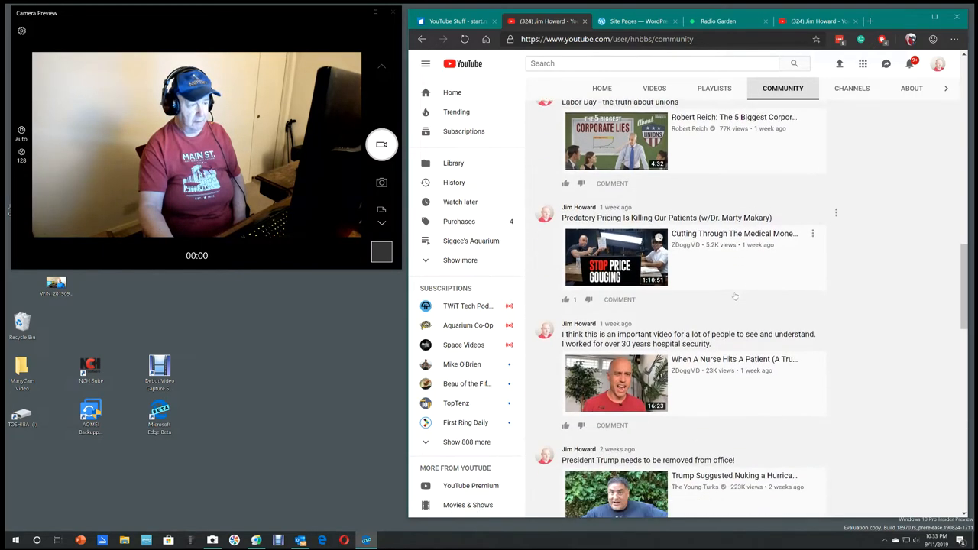
scroll(down, 3)
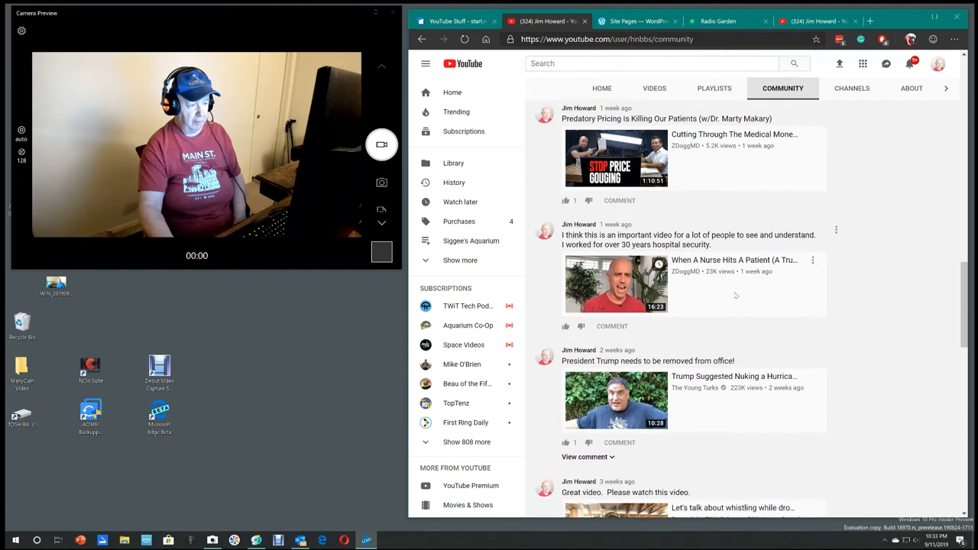
scroll(down, 3)
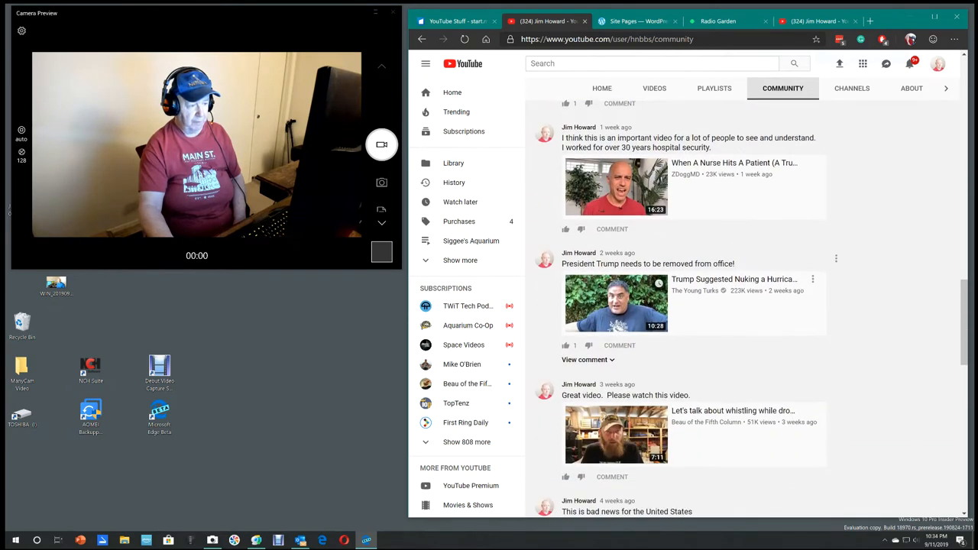
scroll(down, 3)
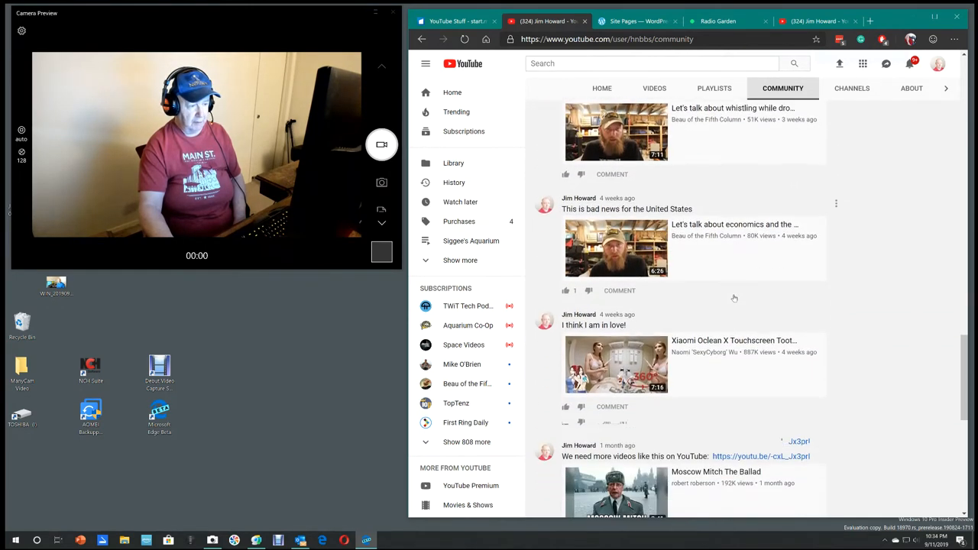
scroll(down, 3)
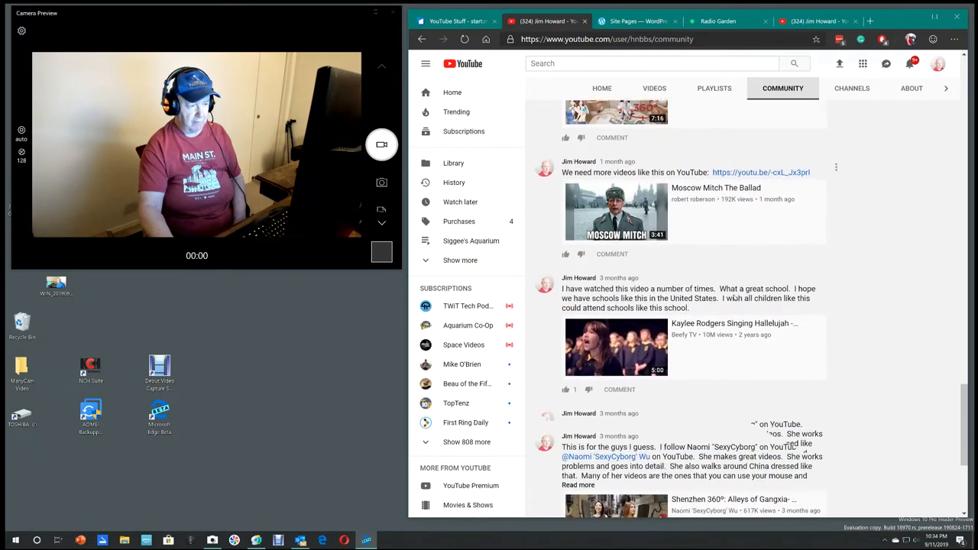
scroll(down, 3)
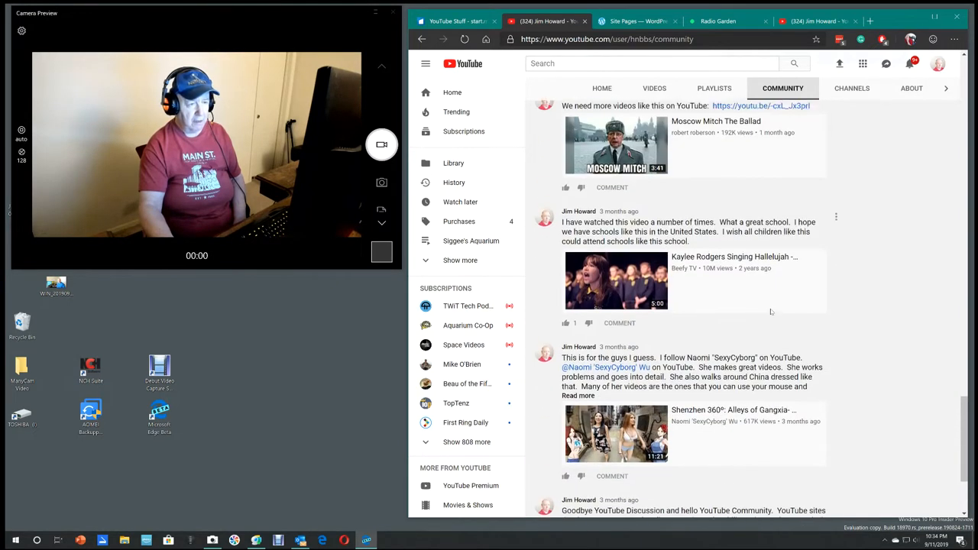
scroll(down, 3)
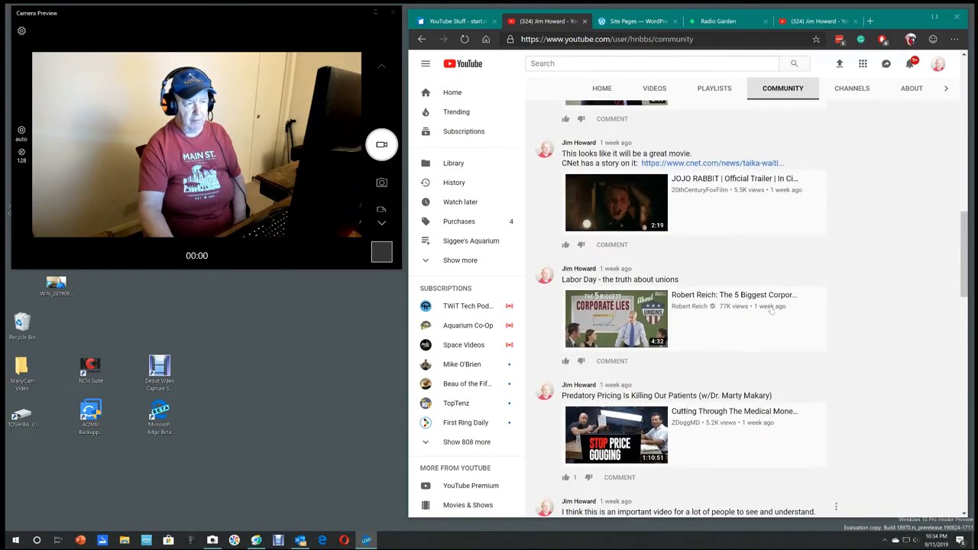
scroll(up, 3)
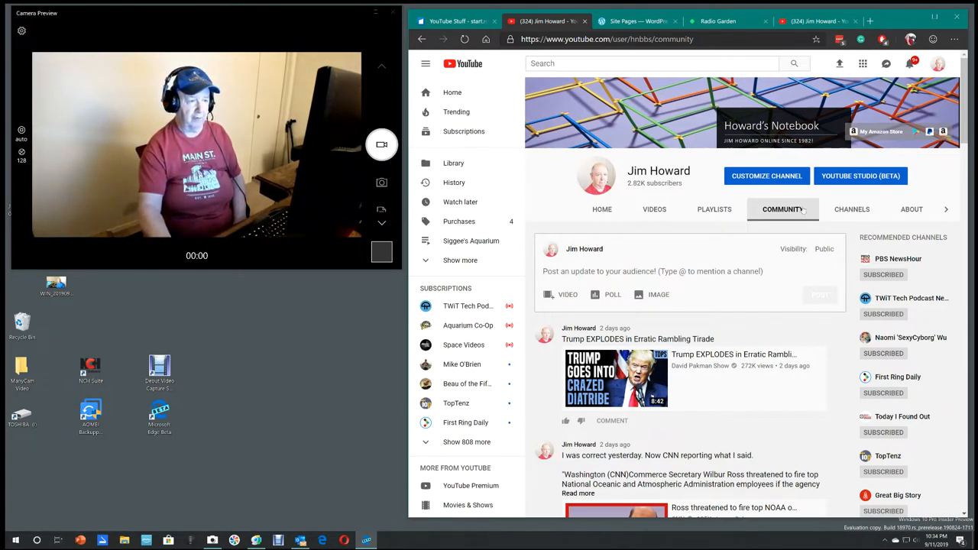
click(602, 210)
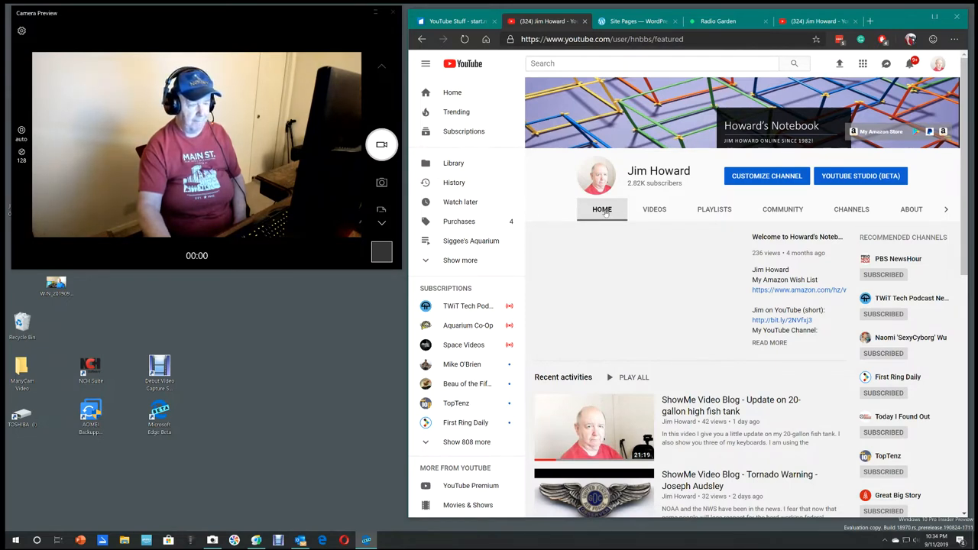
- Show the channel's Videos grid of uploads and browse down through it
click(654, 209)
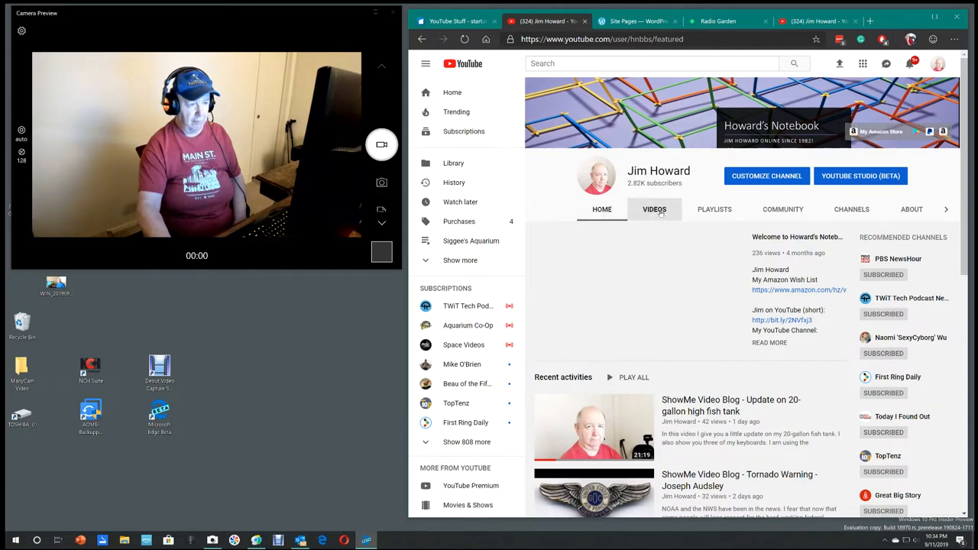
click(654, 208)
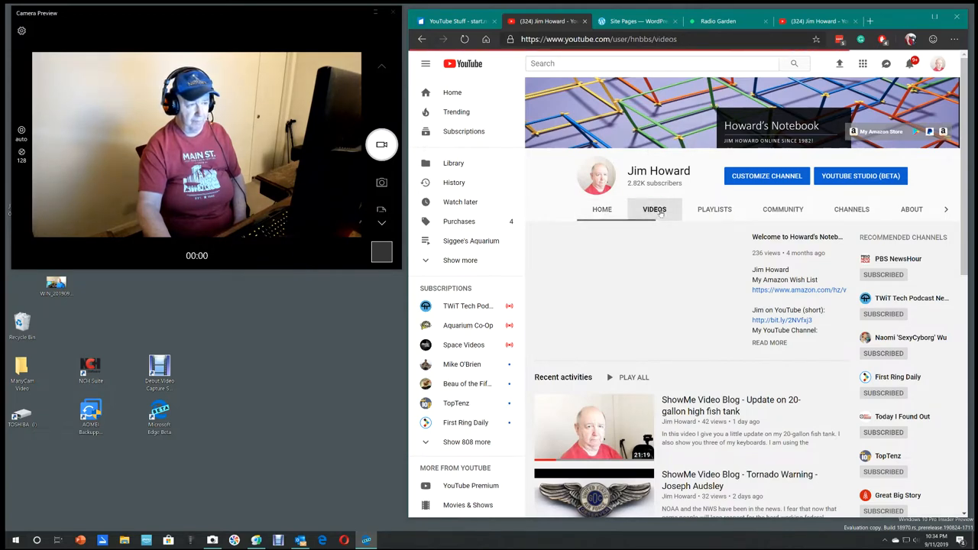
click(654, 208)
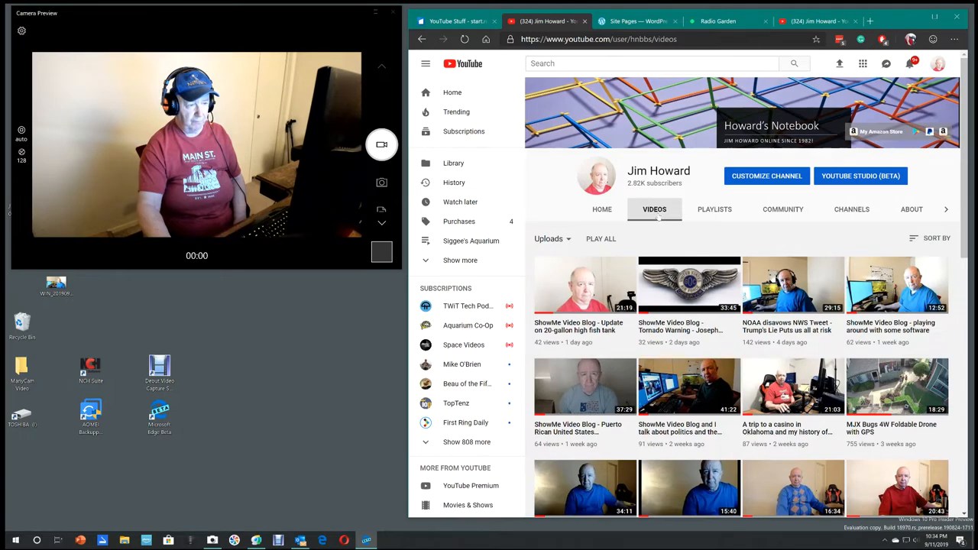
scroll(down, 3)
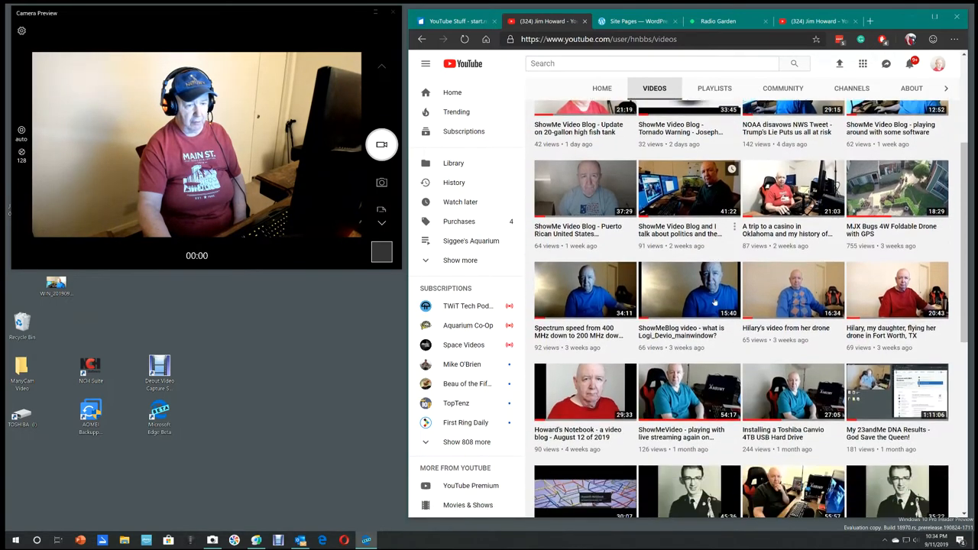
scroll(down, 3)
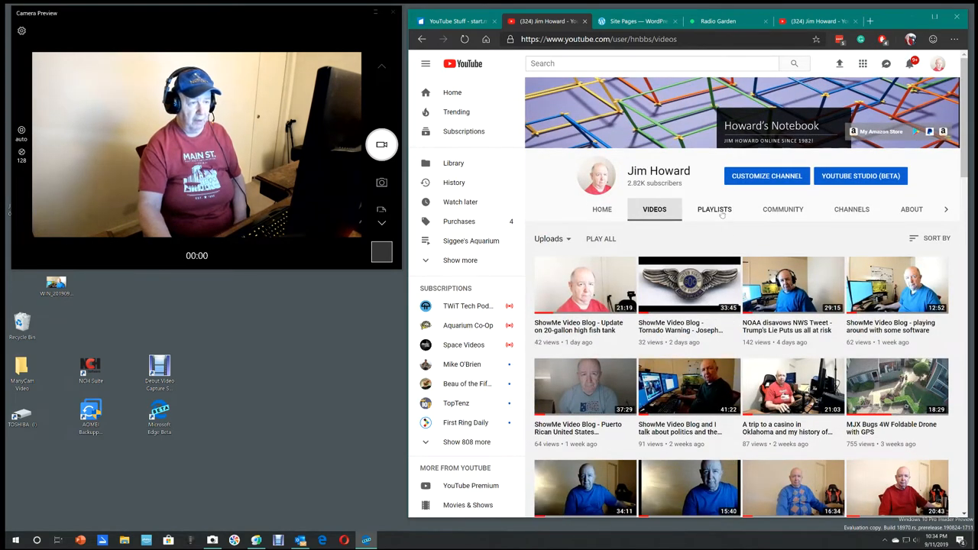
- Show all of the channel's playlists on the Playlists page
click(715, 208)
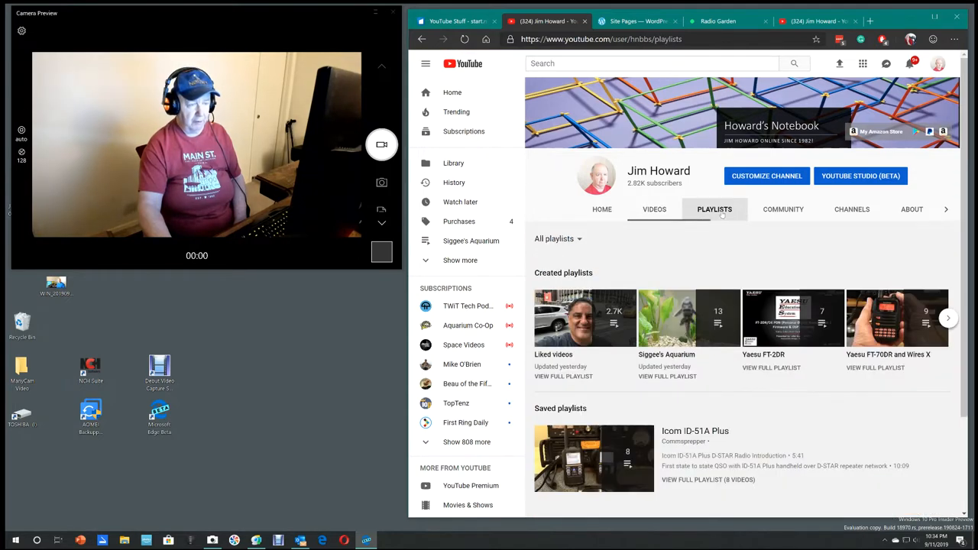
mouse_move(687, 319)
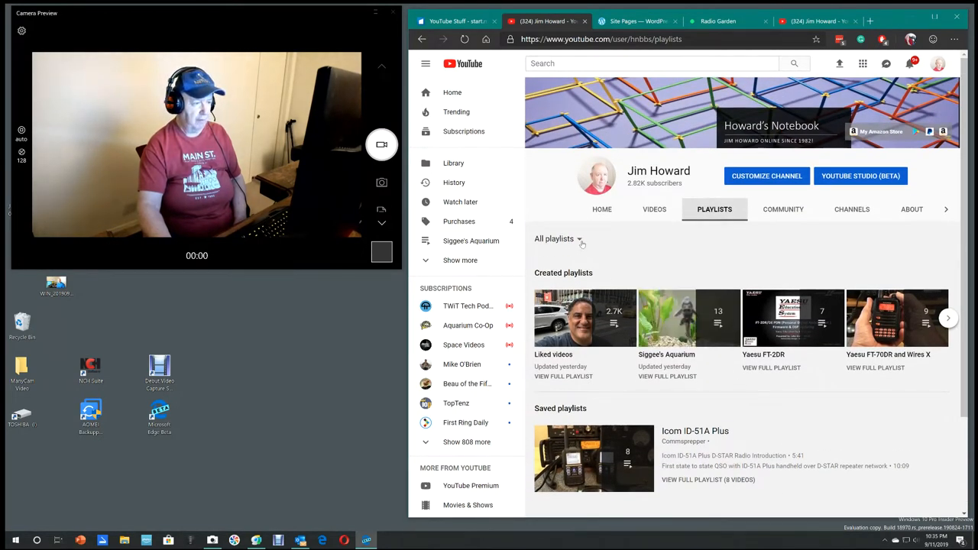
click(558, 239)
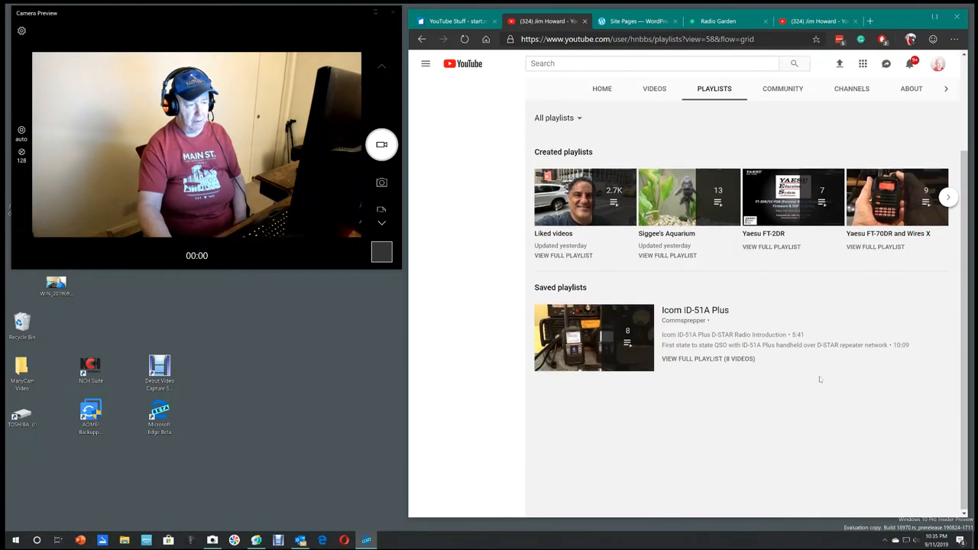
click(425, 64)
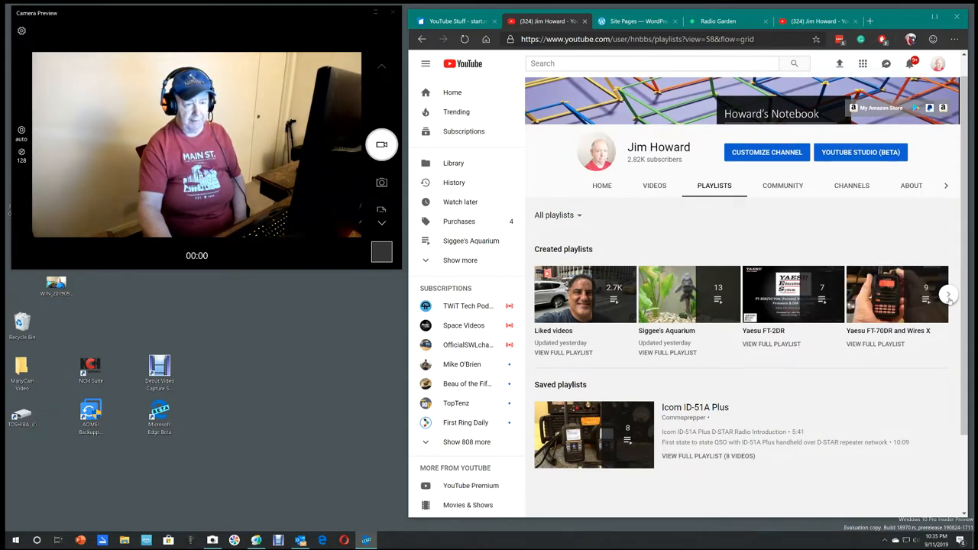
- Page the Created playlists row rightward to reveal Android Apps and Politics
click(948, 293)
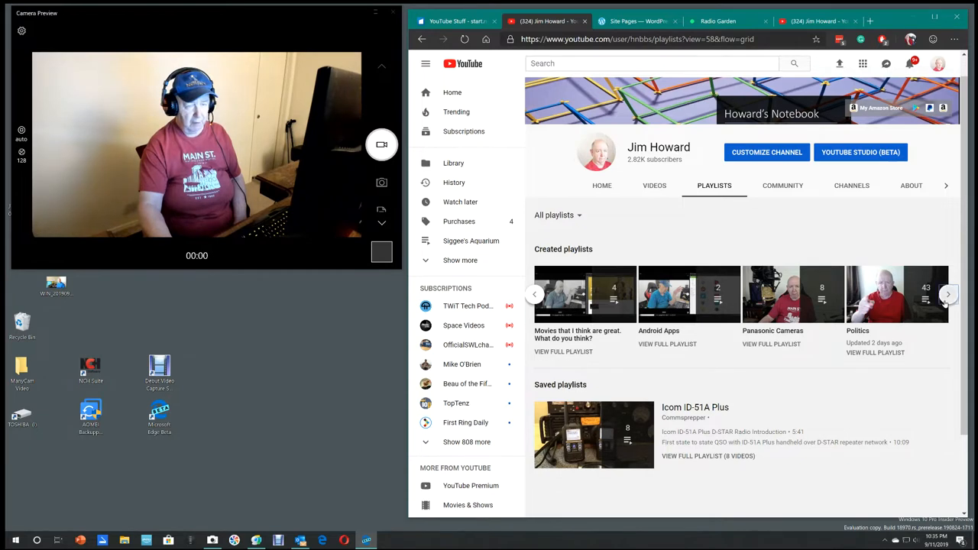
click(947, 293)
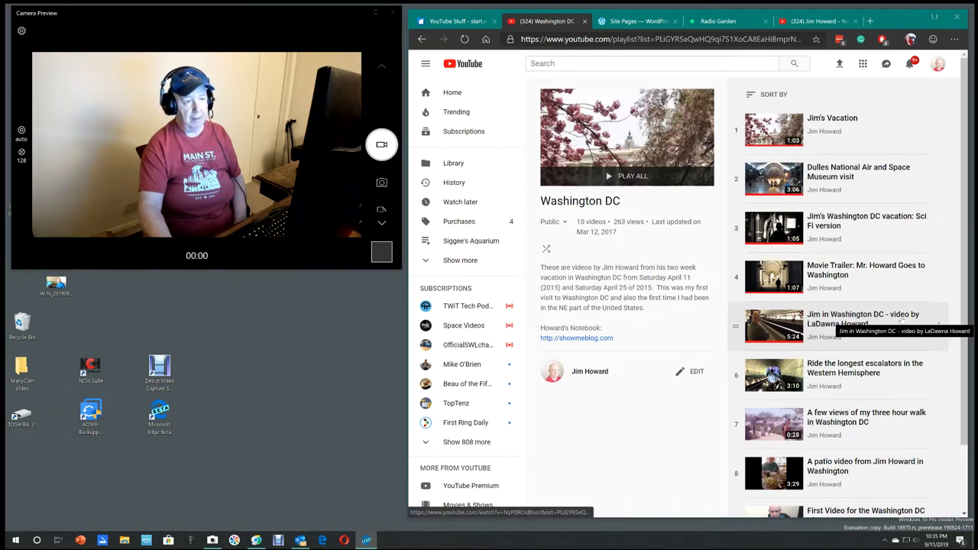
- Browse down the Washington DC playlist's list of vacation videos
scroll(down, 3)
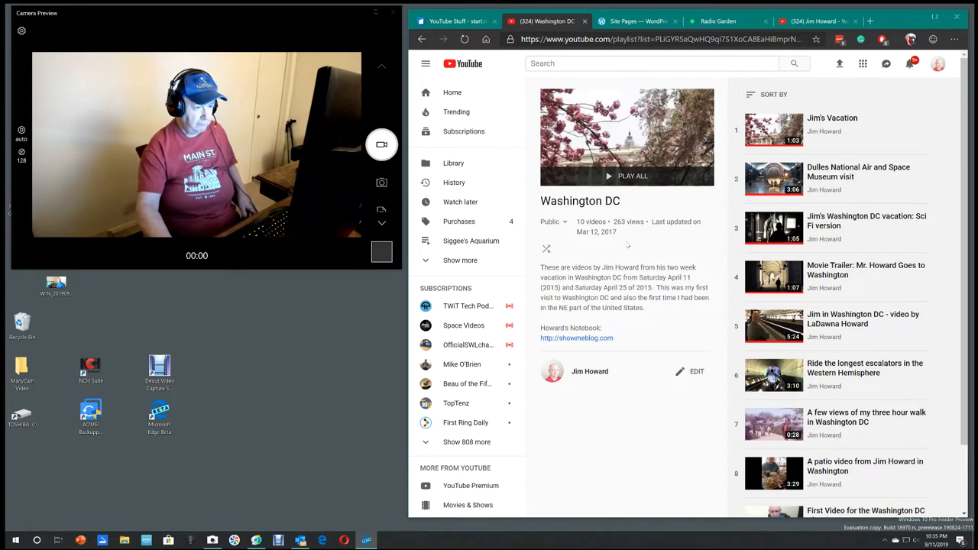
mouse_move(691, 252)
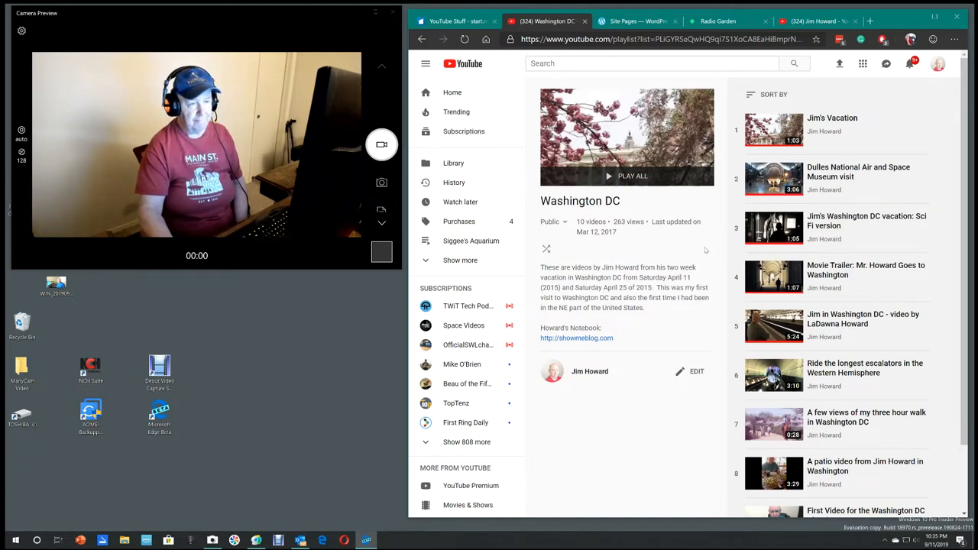
mouse_move(871, 333)
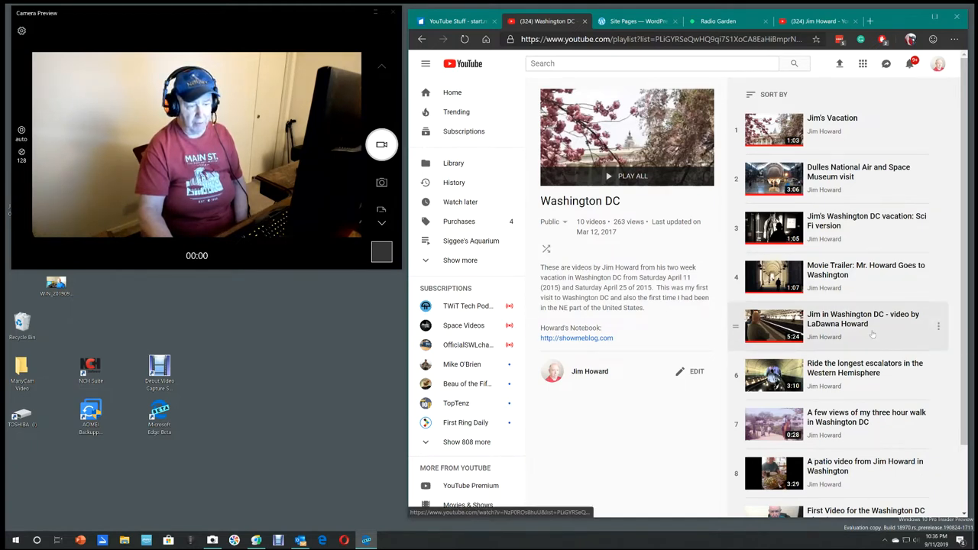
scroll(down, 3)
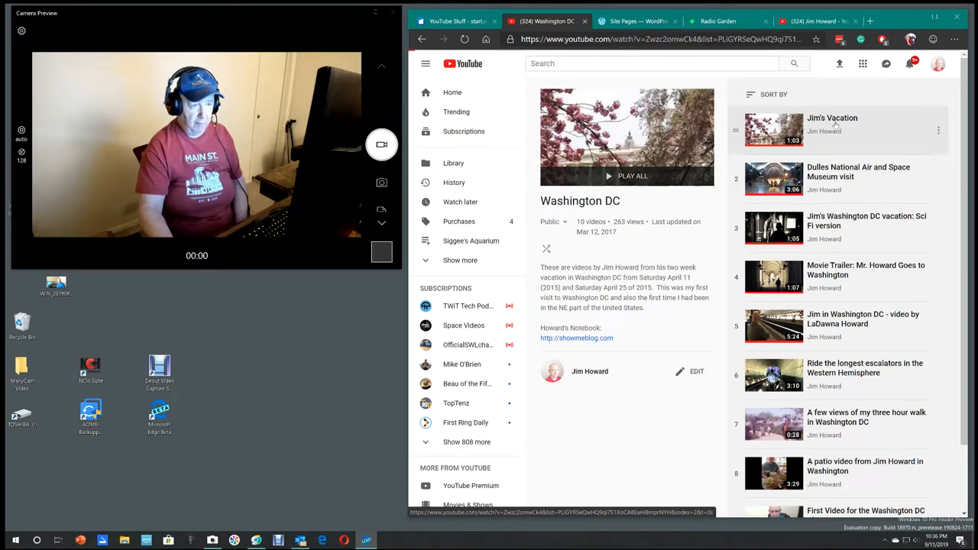
- Play all of the Washington DC playlist starting with Jim's Vacation, in full screen
click(832, 118)
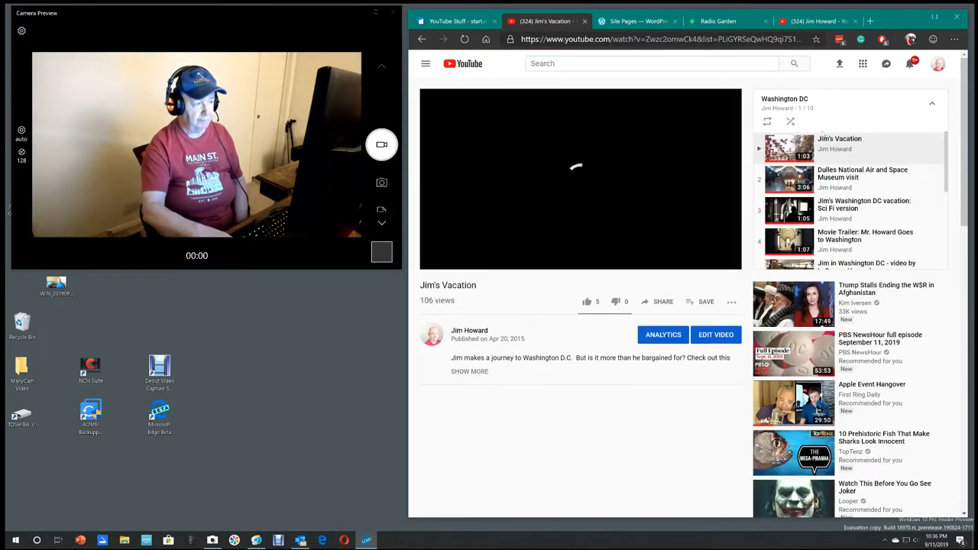
click(579, 179)
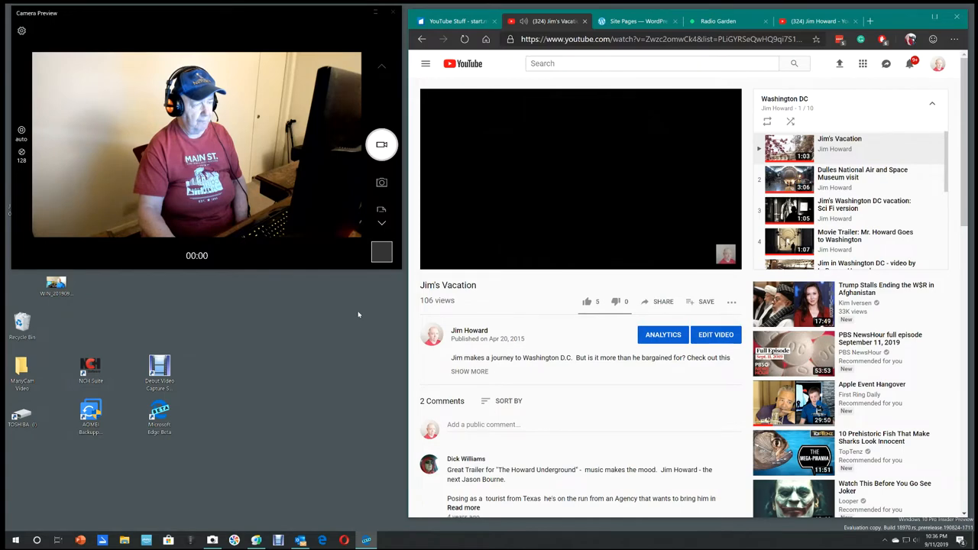
click(580, 180)
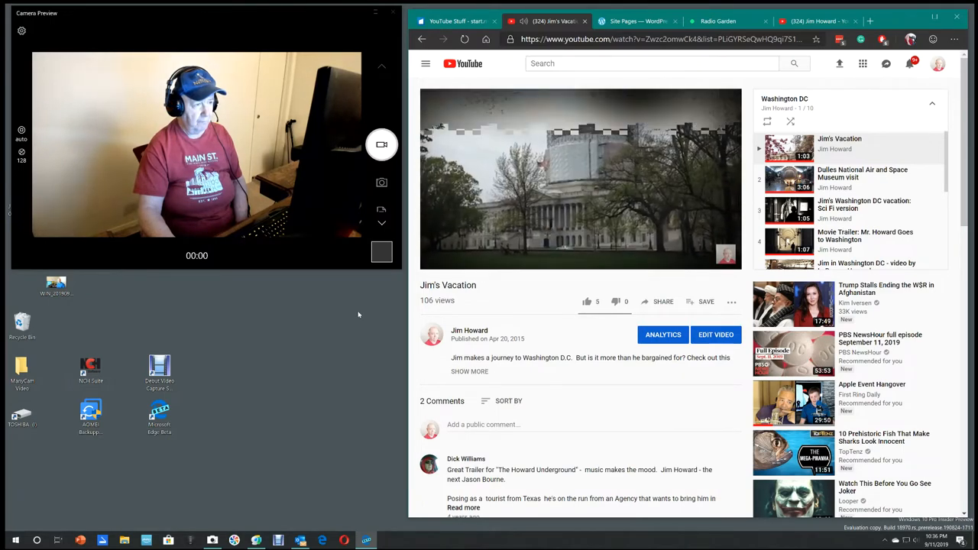
click(580, 179)
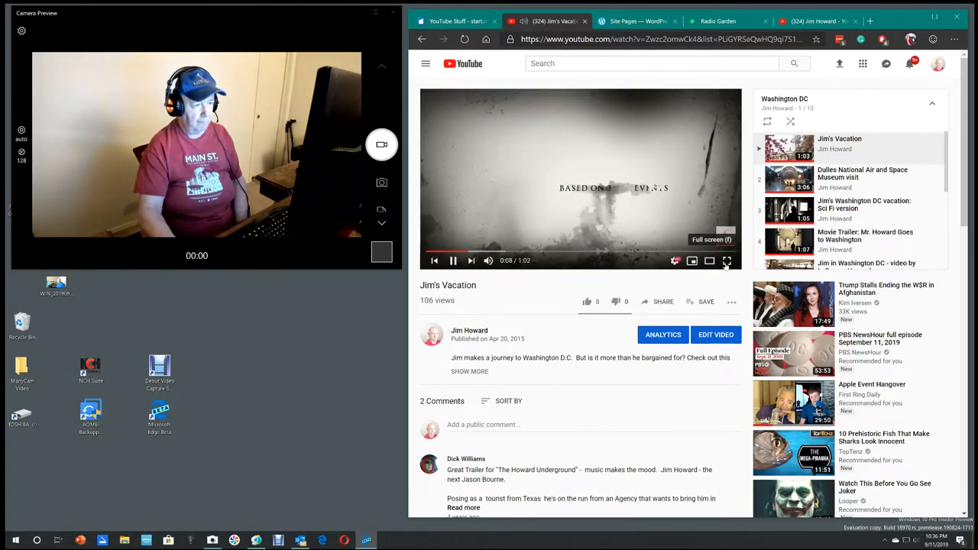
click(727, 260)
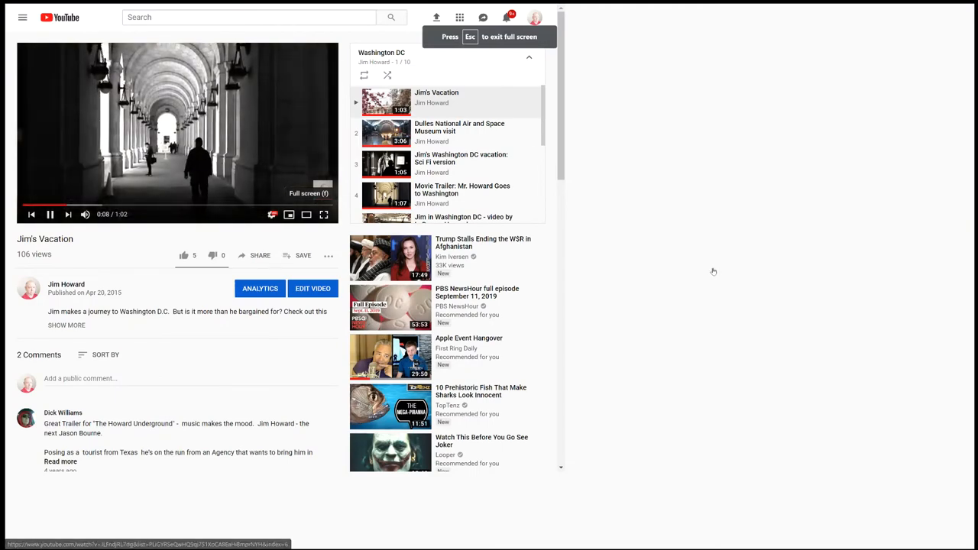
click(324, 214)
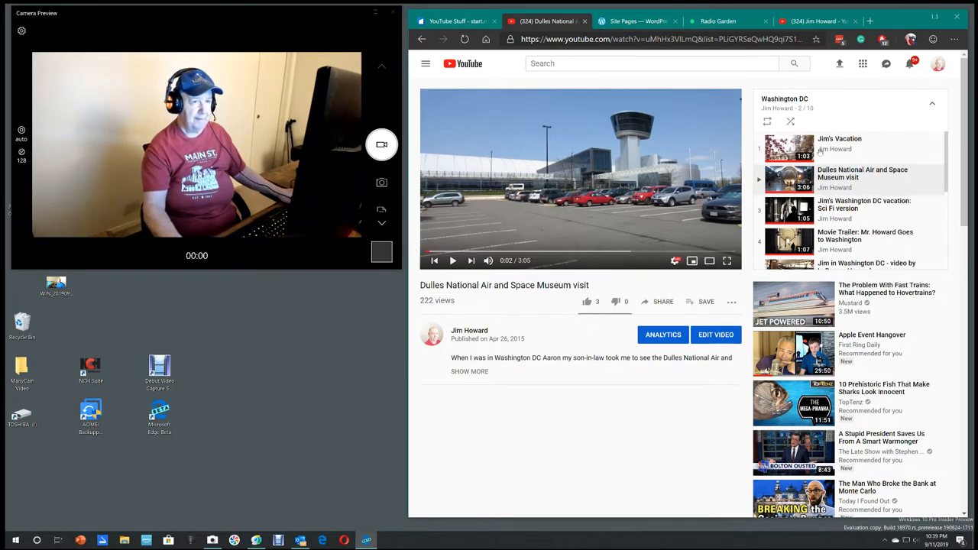
mouse_move(422, 40)
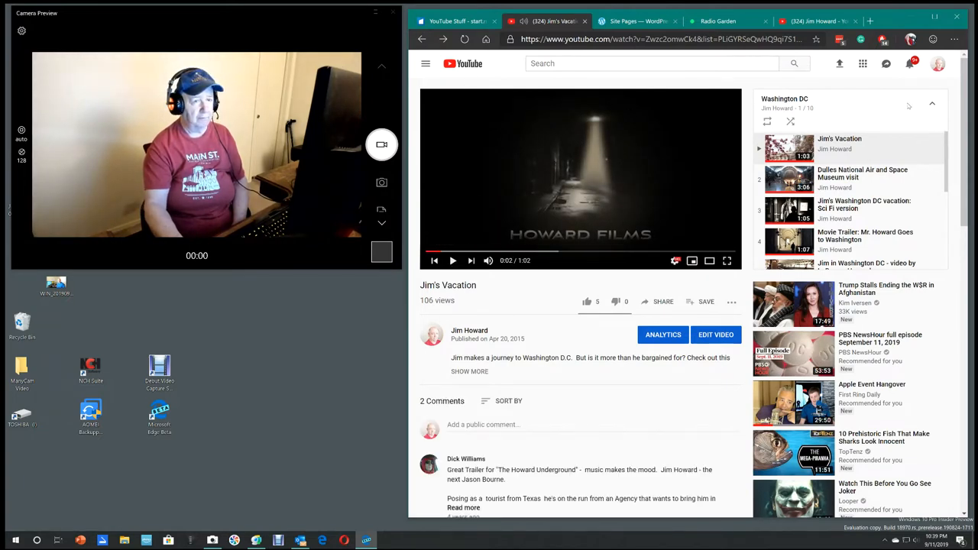
- Resume Jim's Vacation, the first video of the Washington DC playlist
click(939, 64)
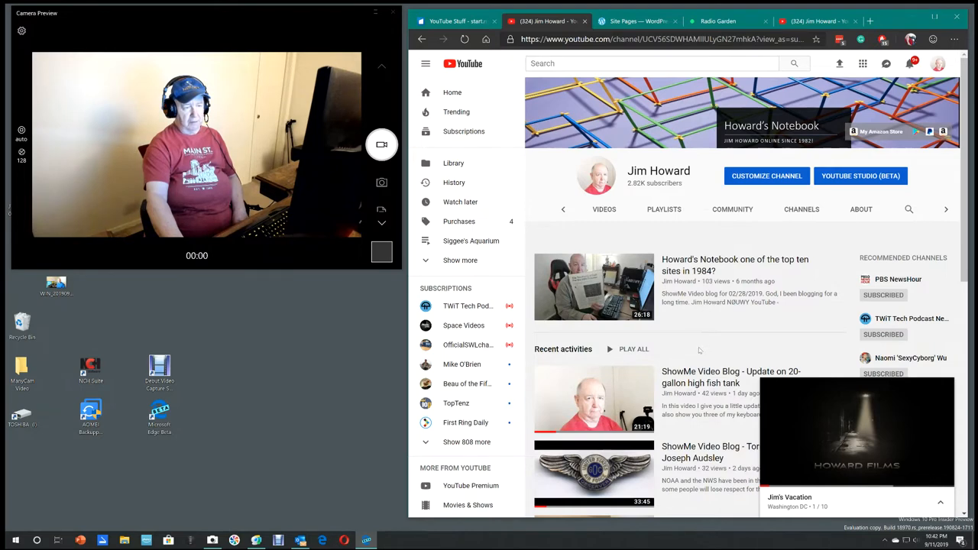
- Show the channel's About page and read through its description, join date and view stats
scroll(down, 3)
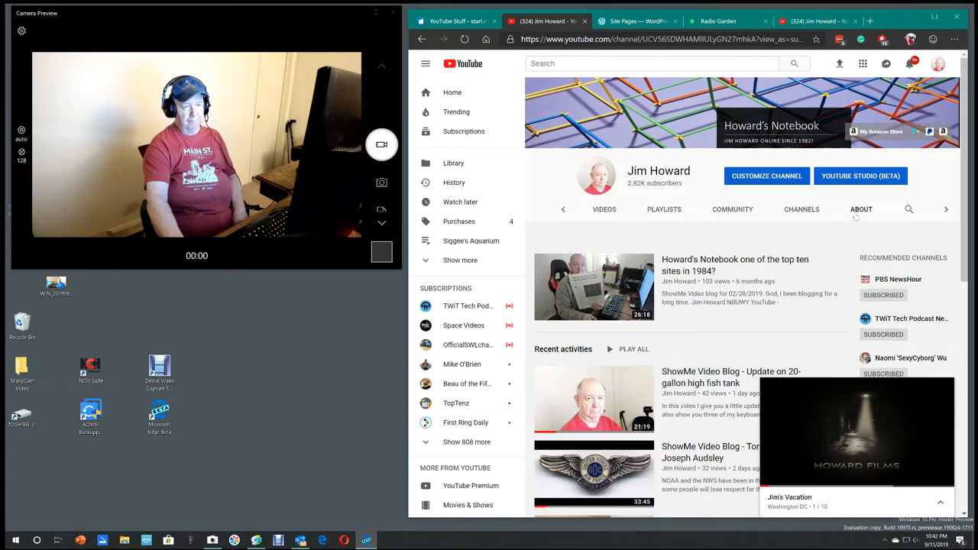
click(862, 209)
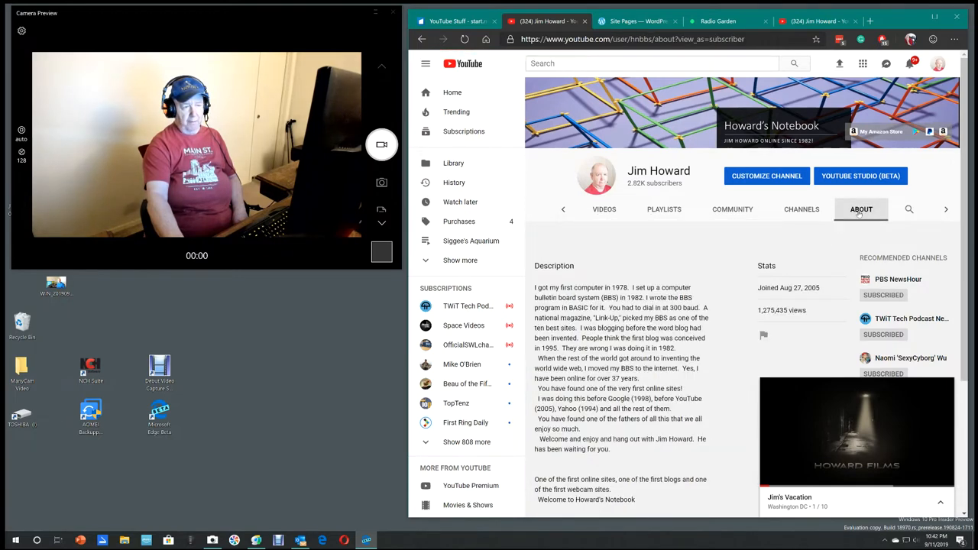
scroll(down, 3)
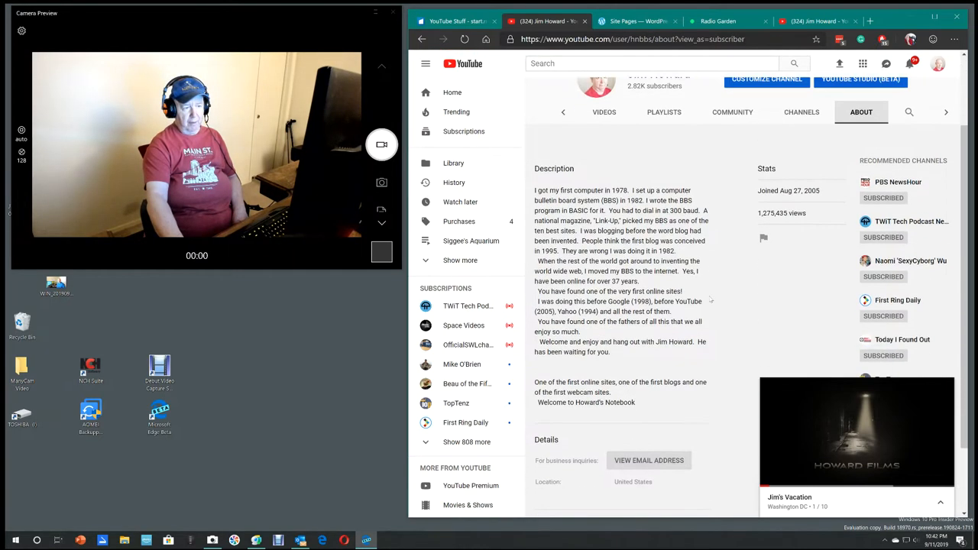
scroll(down, 3)
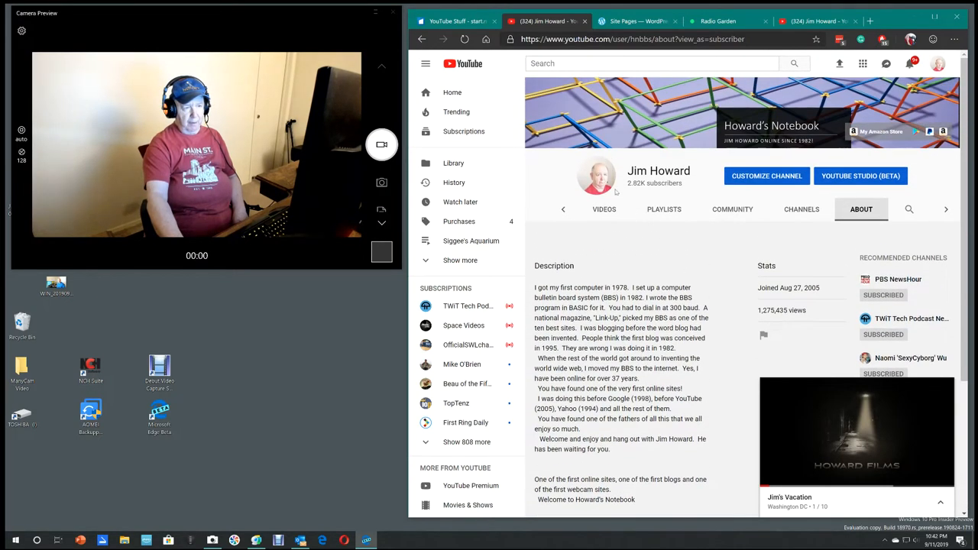
- Show the channel's Uploads grid, then switch to the Radio Garden page
click(604, 208)
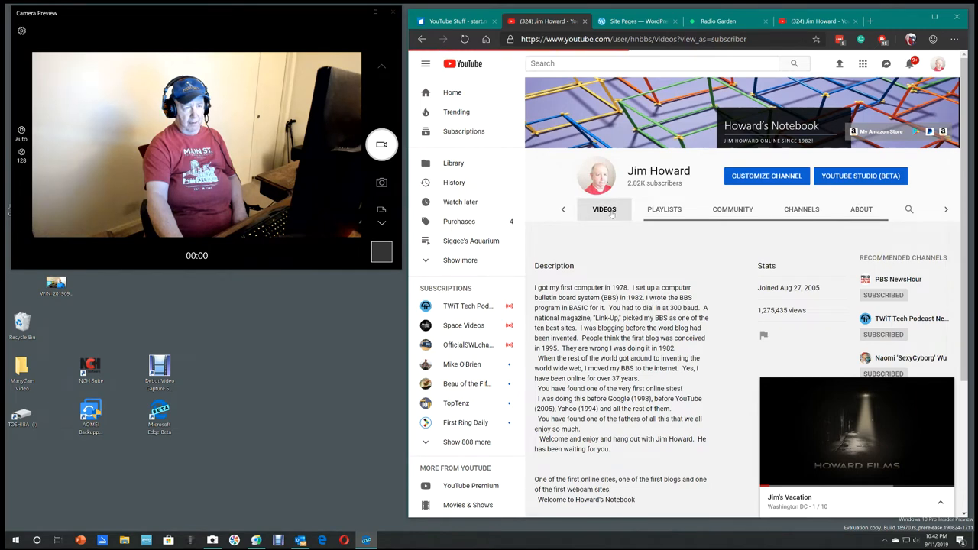
click(603, 207)
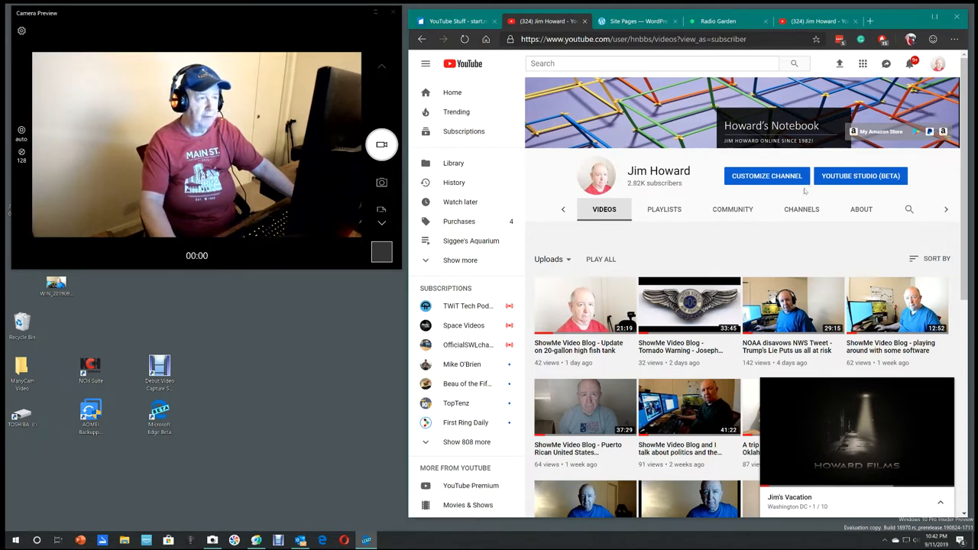
click(717, 22)
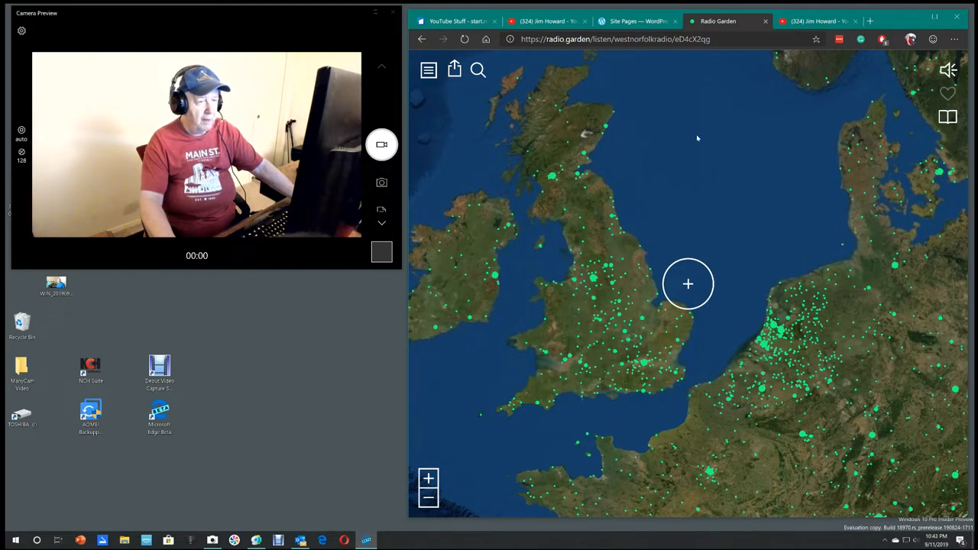
mouse_move(605, 278)
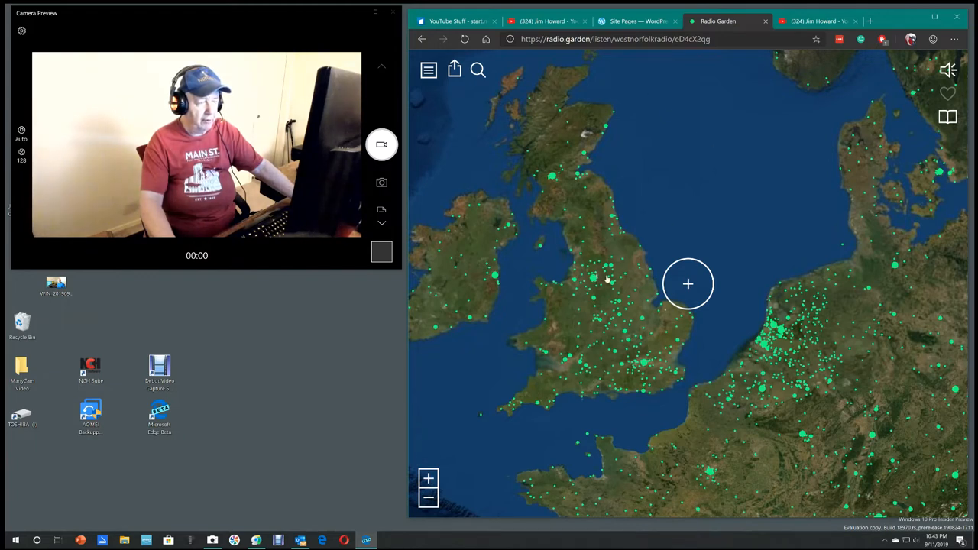
mouse_move(733, 266)
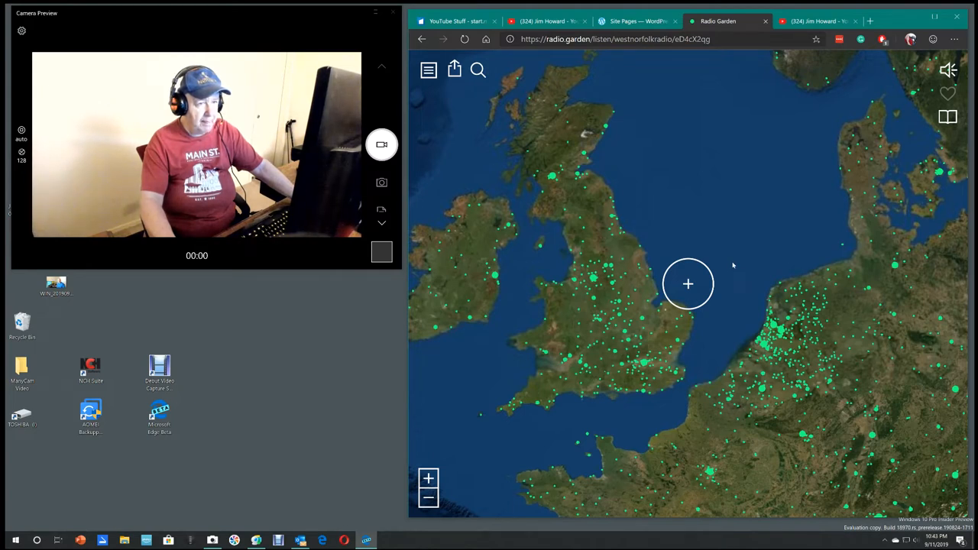
mouse_move(947, 117)
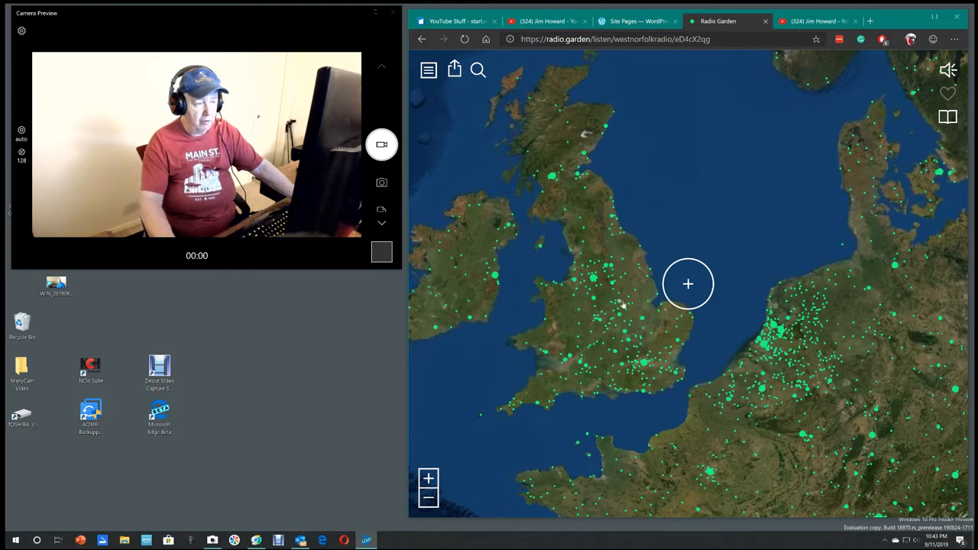
- Tune to Capital FM Nottinghamshire in Nottingham, then a Peterborough station
click(688, 284)
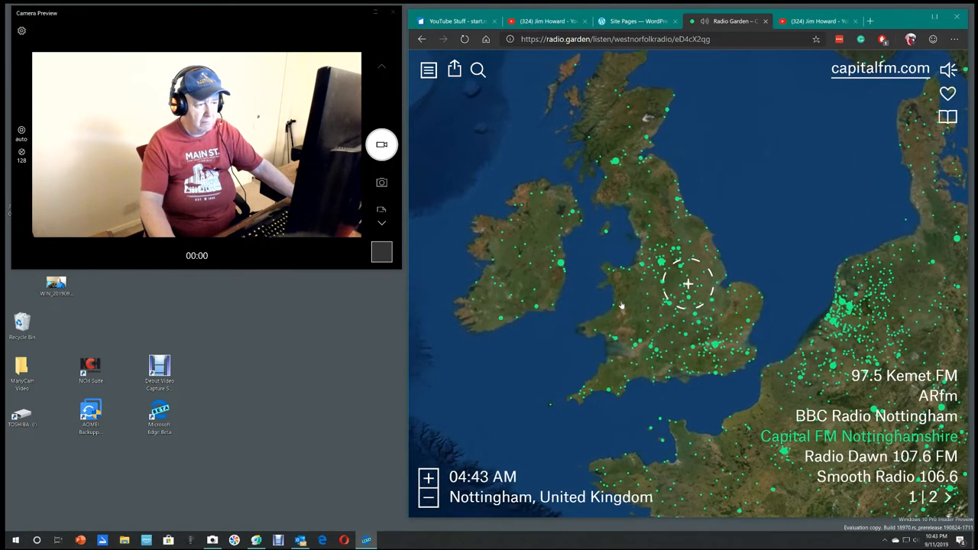
click(688, 284)
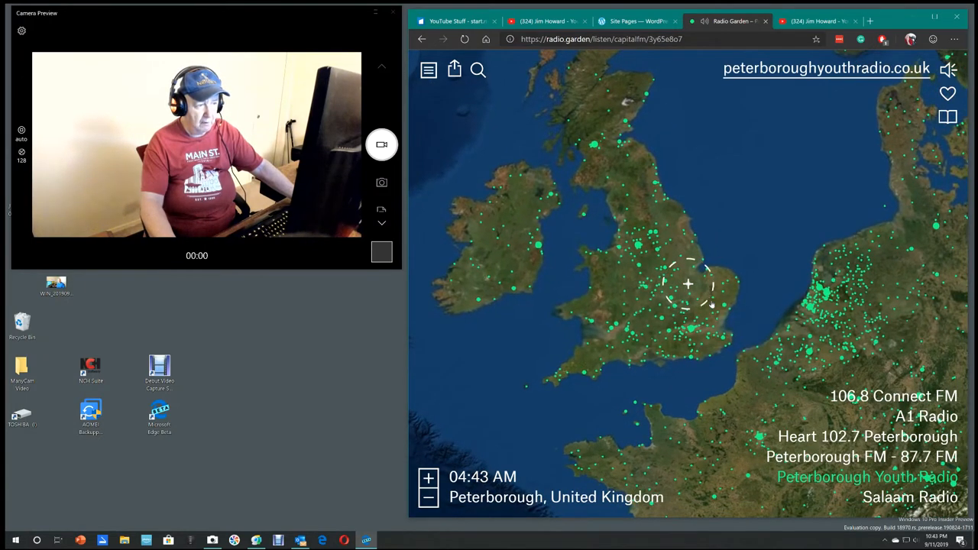
click(687, 284)
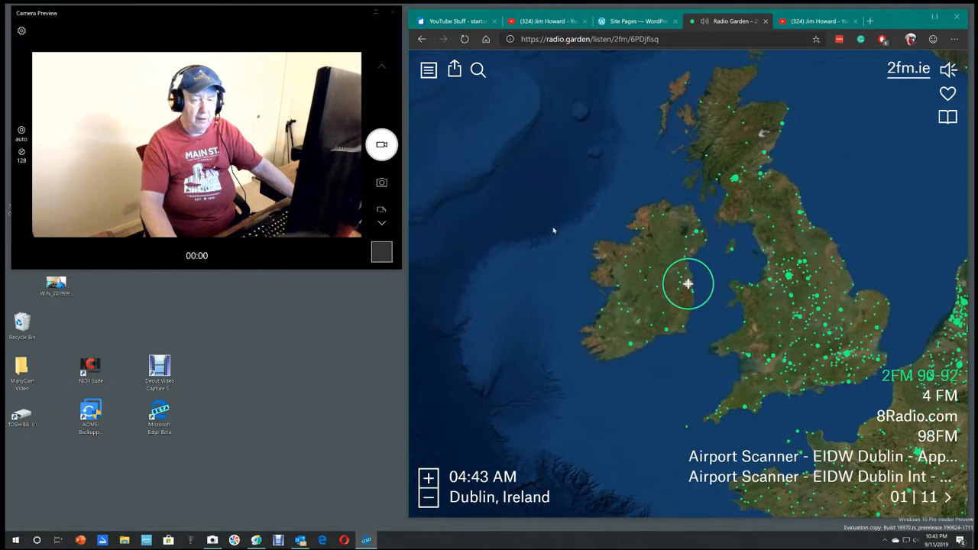
mouse_move(547, 230)
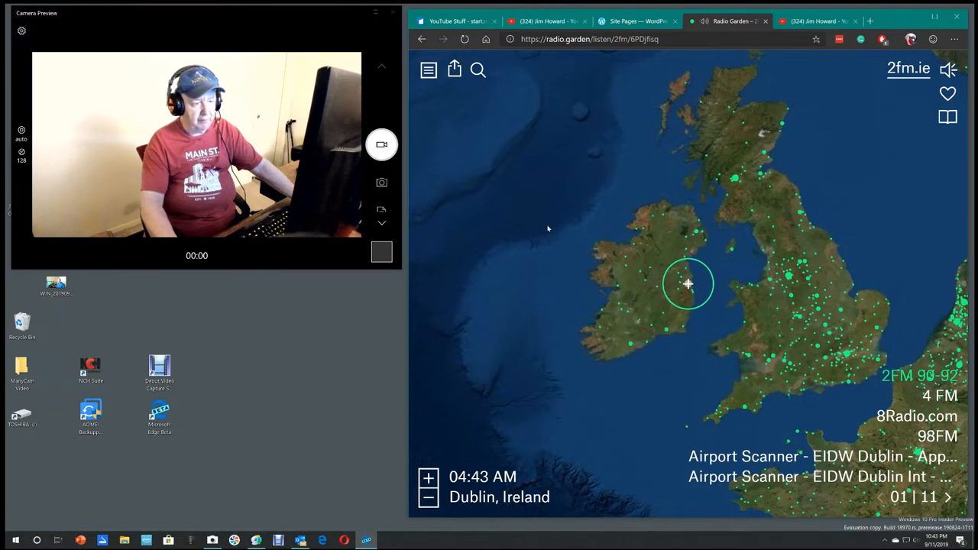
mouse_move(599, 287)
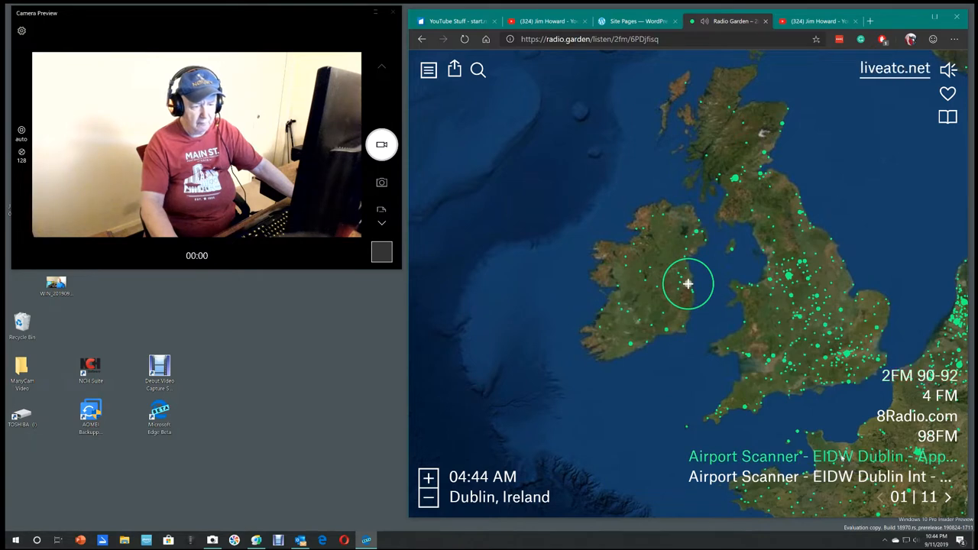
- Play the 'Airport Scanner - EIDW Dublin - Approach' feed from the Dublin station list
click(687, 284)
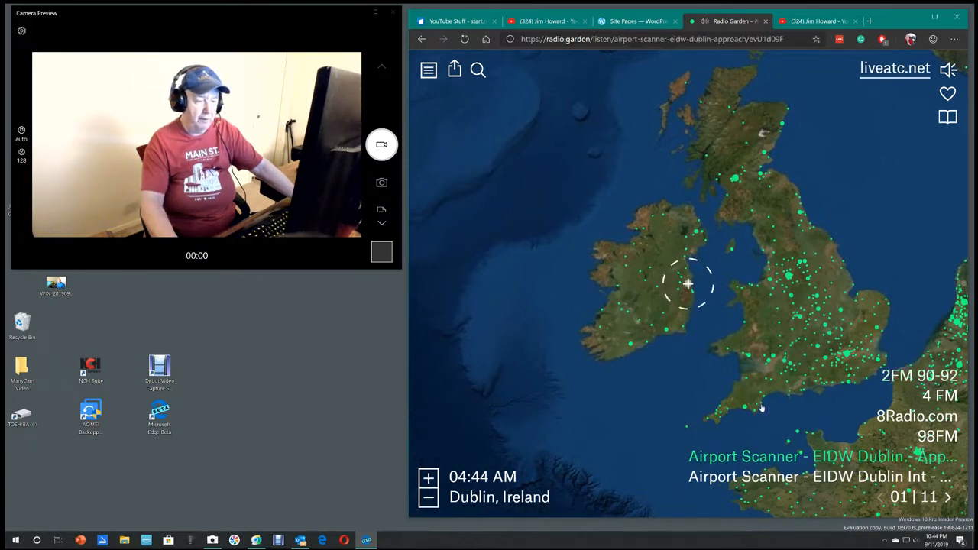
mouse_move(663, 385)
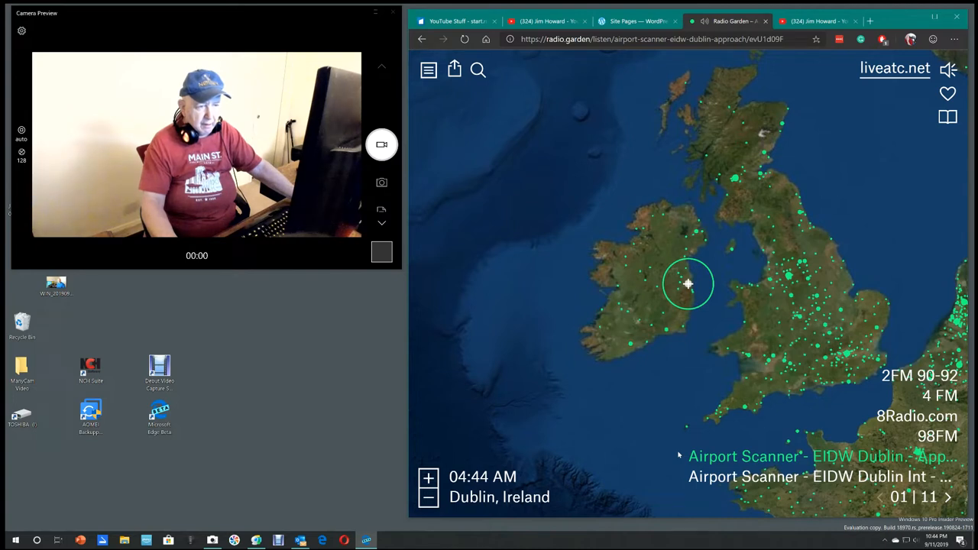
mouse_move(732, 375)
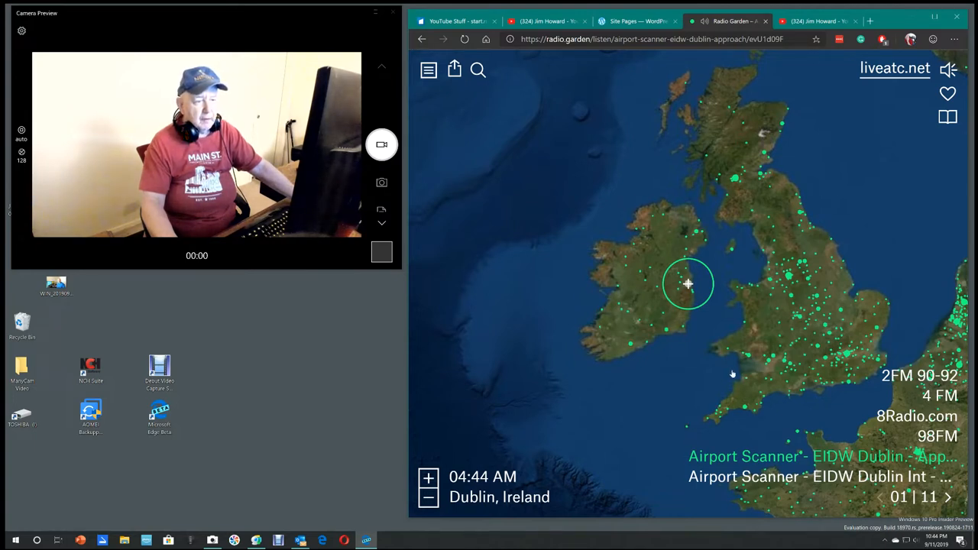
mouse_move(829, 371)
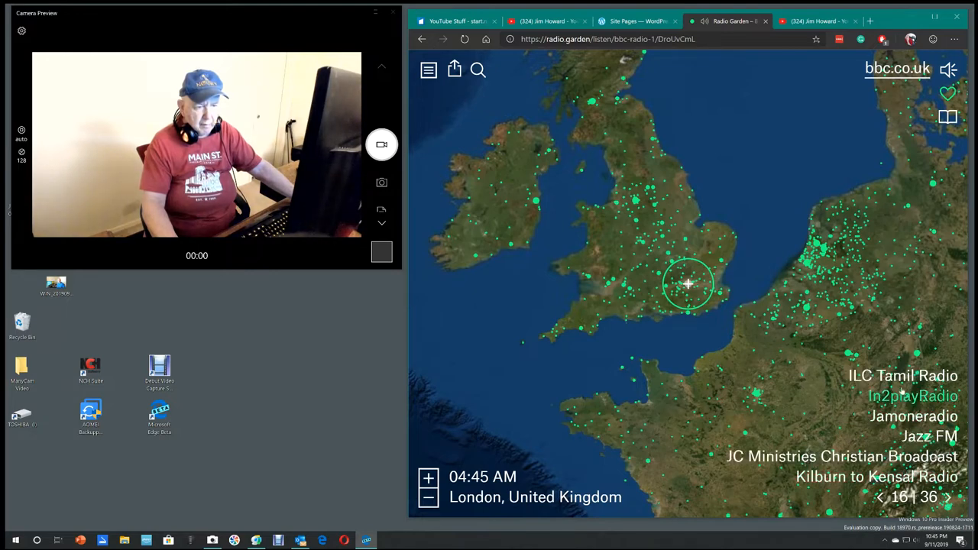
- Try ILC Tamil Radio among the London stations, then settle on LBC London
click(903, 376)
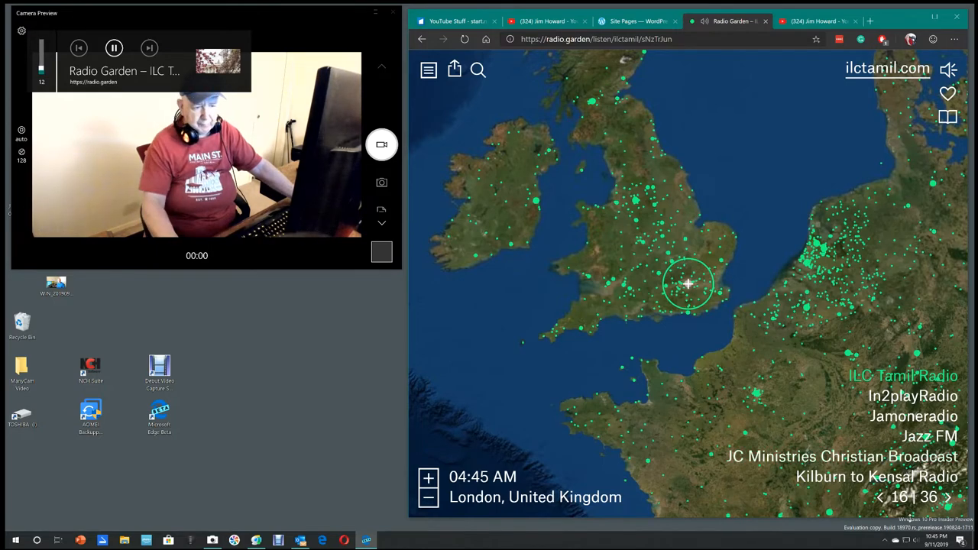
click(947, 498)
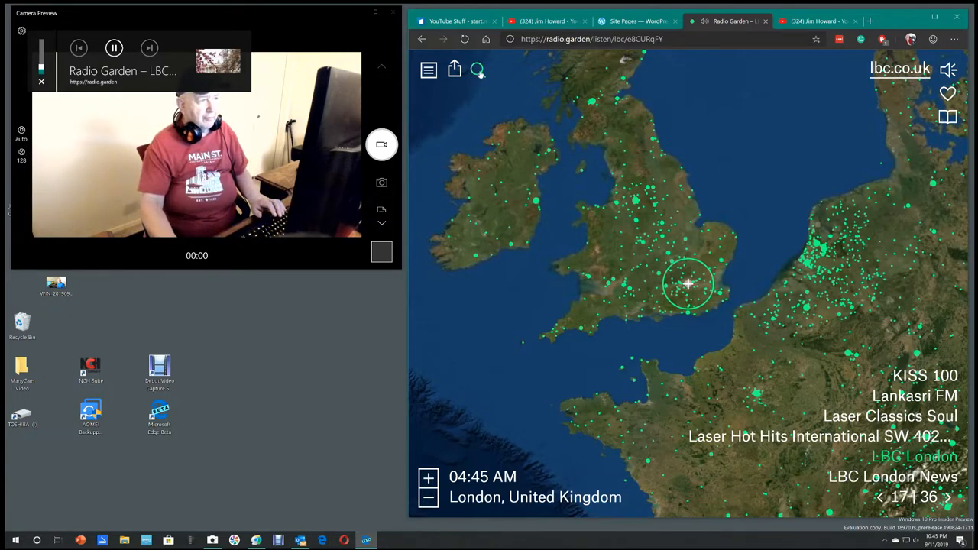
click(477, 70)
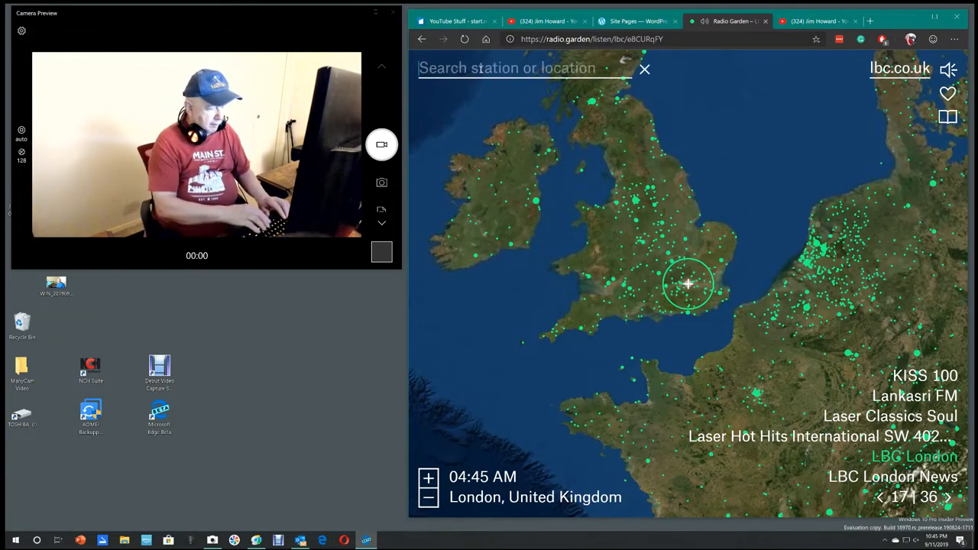
text(hospital)
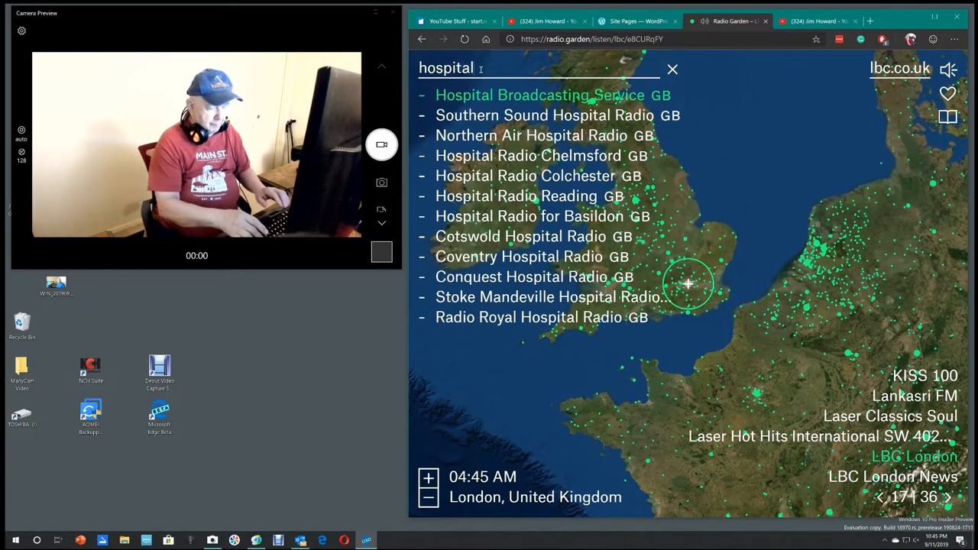
key(Backspace)
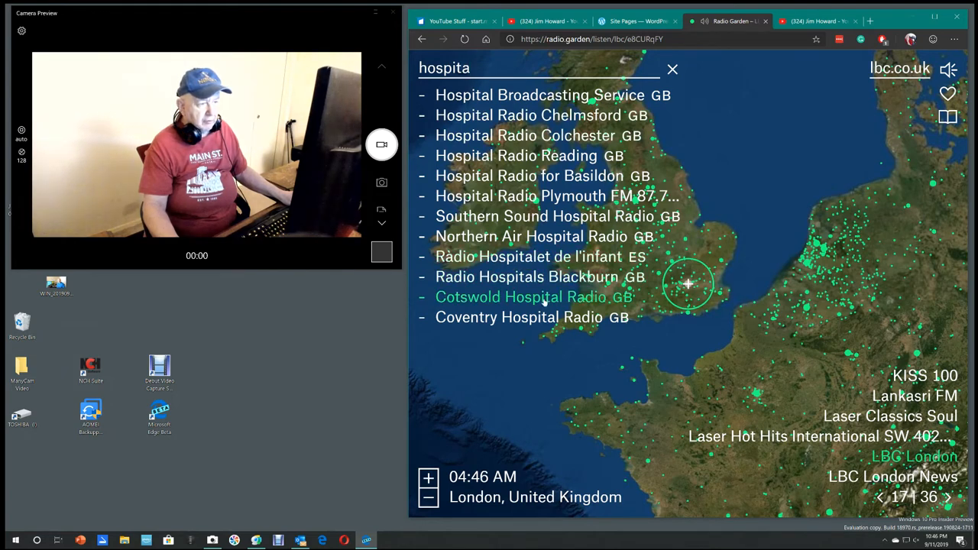
mouse_move(474, 95)
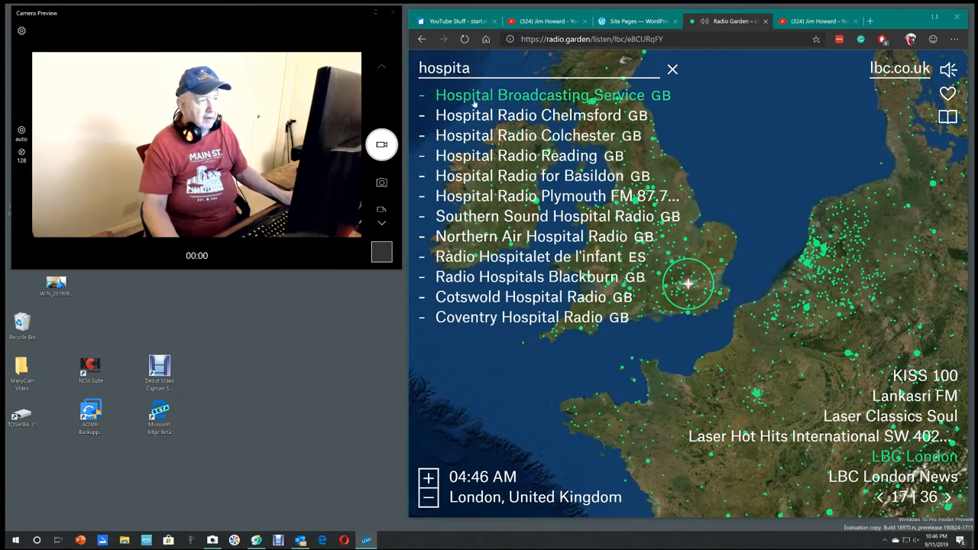
mouse_move(541, 114)
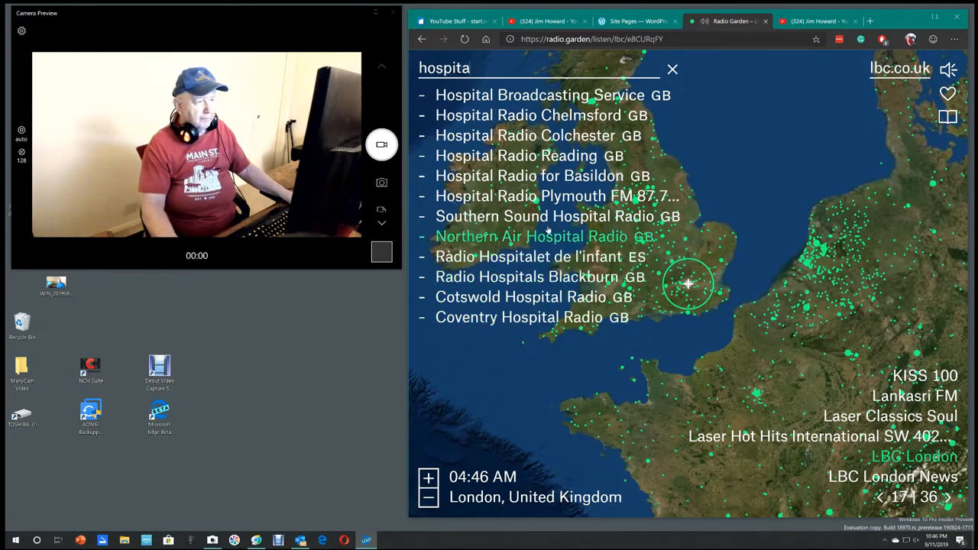
- Play Hospital Radio Plymouth FM 87.7 from the search results
click(556, 196)
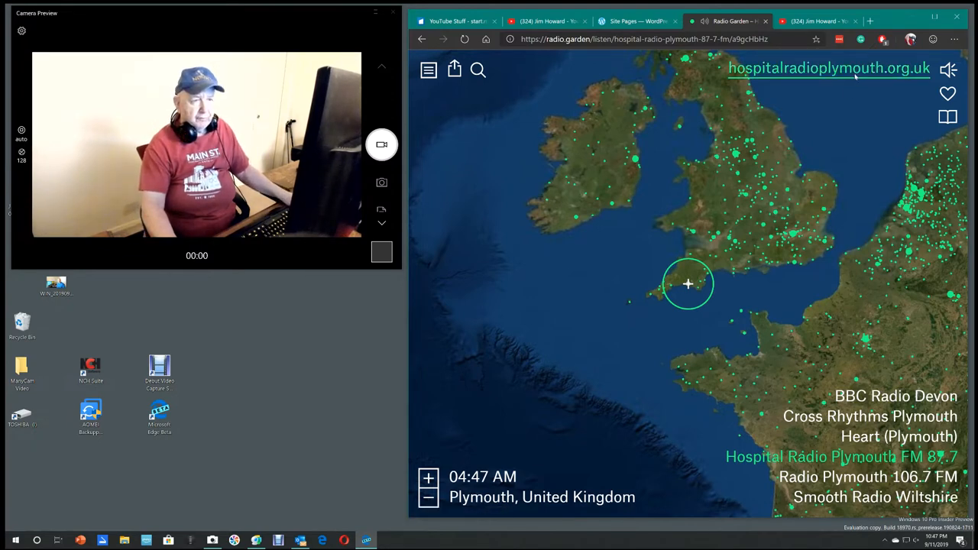
- Visit the Hospital Radio Plymouth station's own website and browse down the page
click(870, 21)
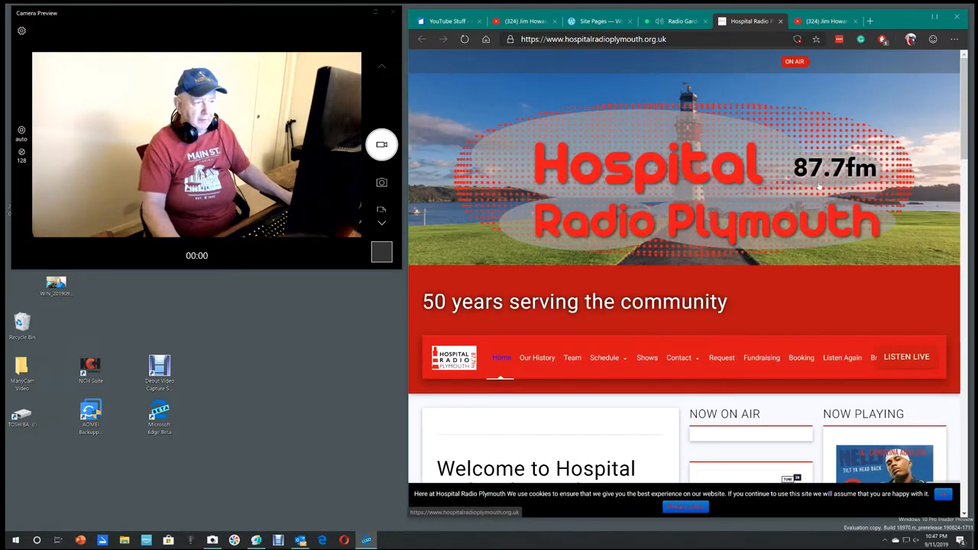
scroll(down, 3)
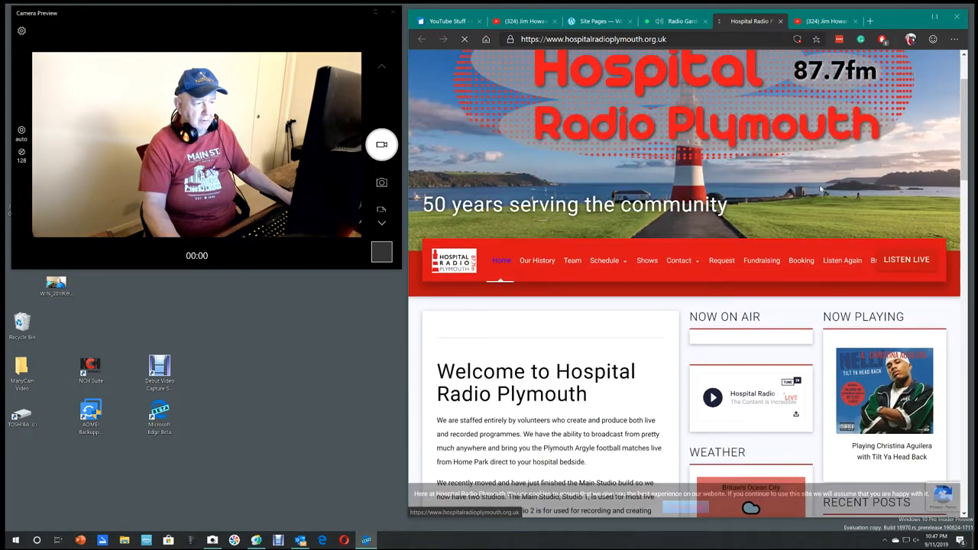
scroll(down, 3)
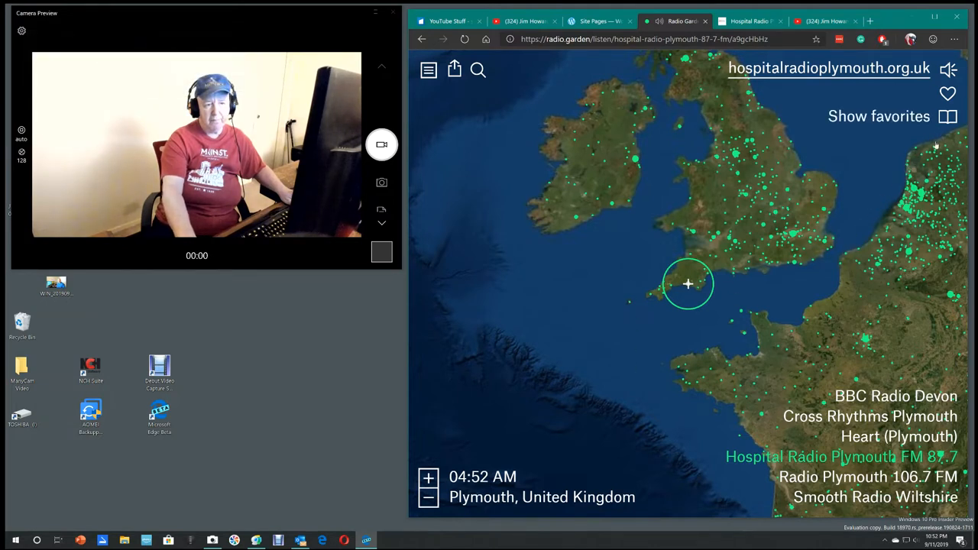
- Play BBC Radio Devon, then BBC Radio 1 from London, and return to the Hospital Radio Plymouth site
click(895, 395)
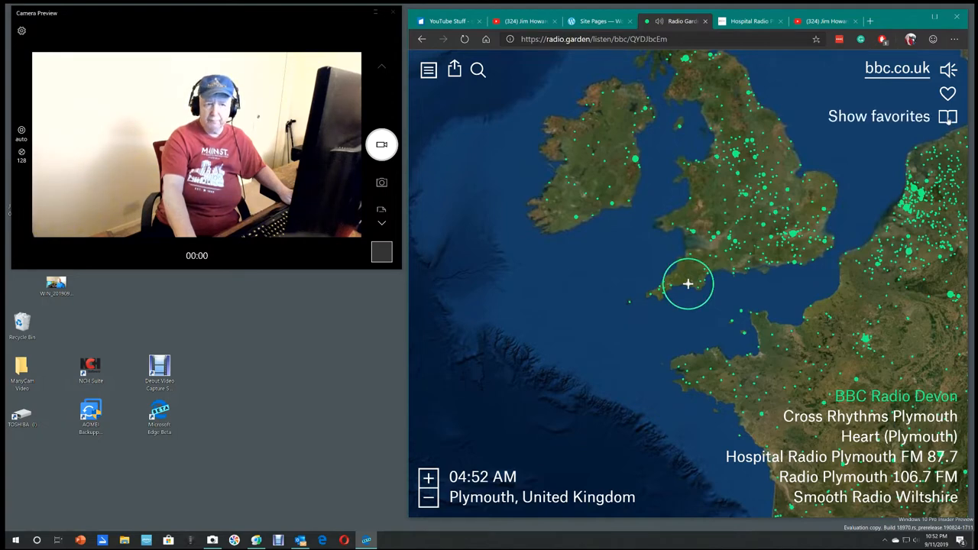
click(948, 116)
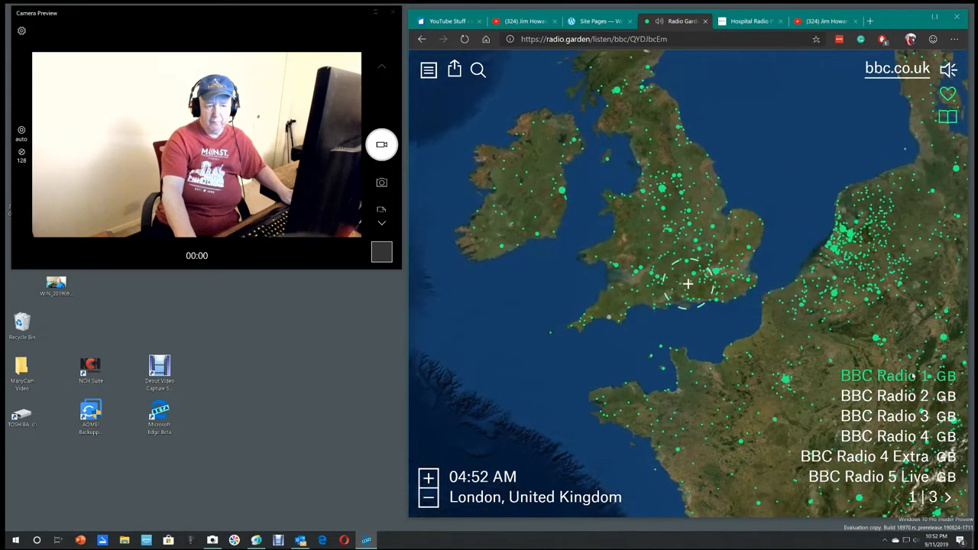
click(883, 375)
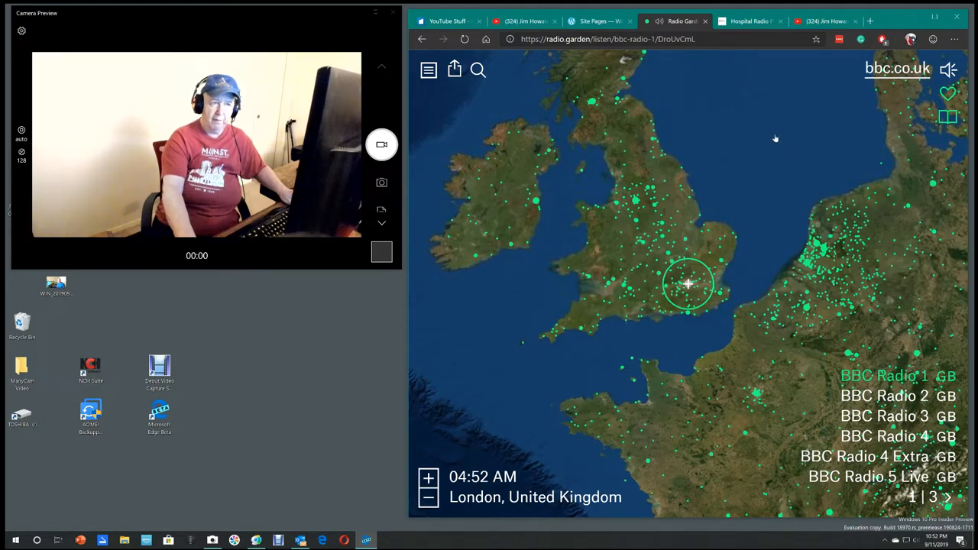
click(749, 22)
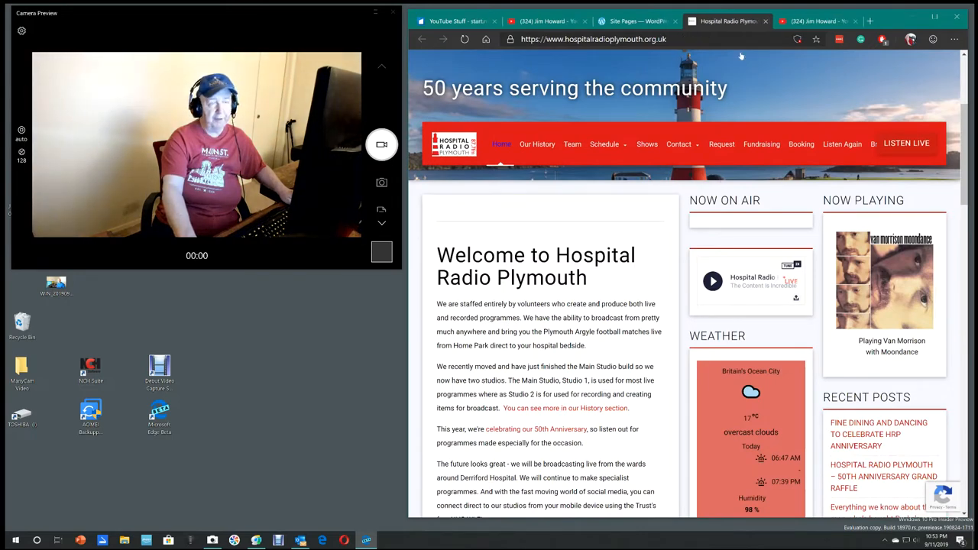
- Return to the Howard's Notebook YouTube channel and show its Videos grid
click(726, 21)
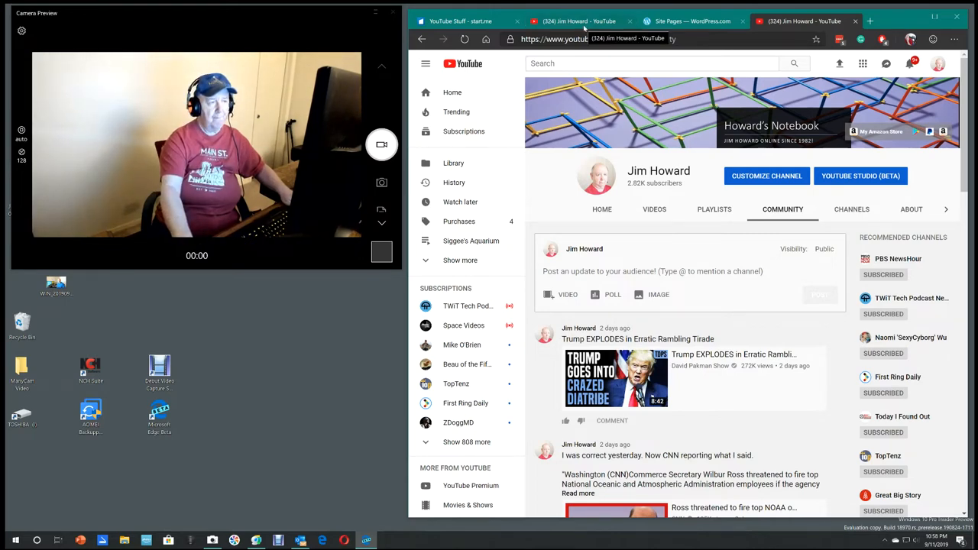
click(653, 208)
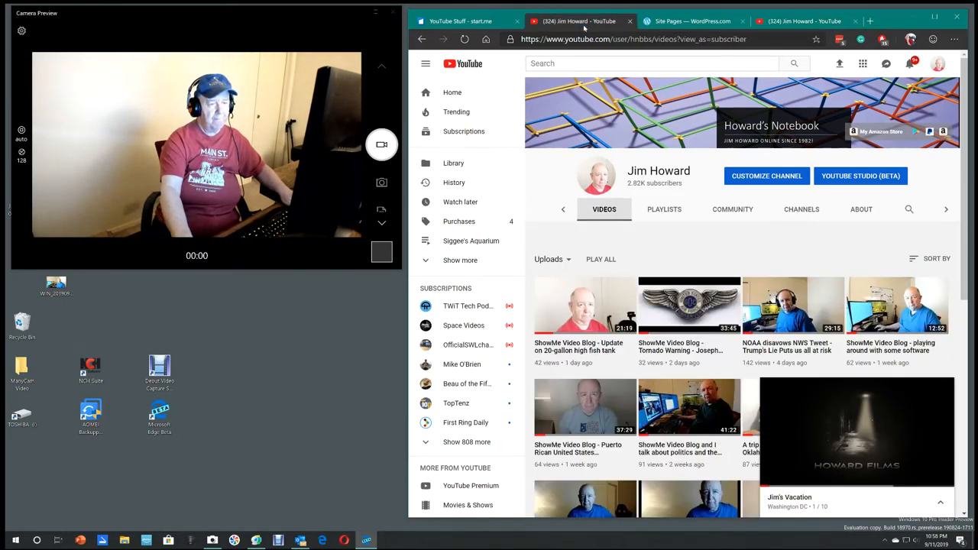
mouse_move(688, 22)
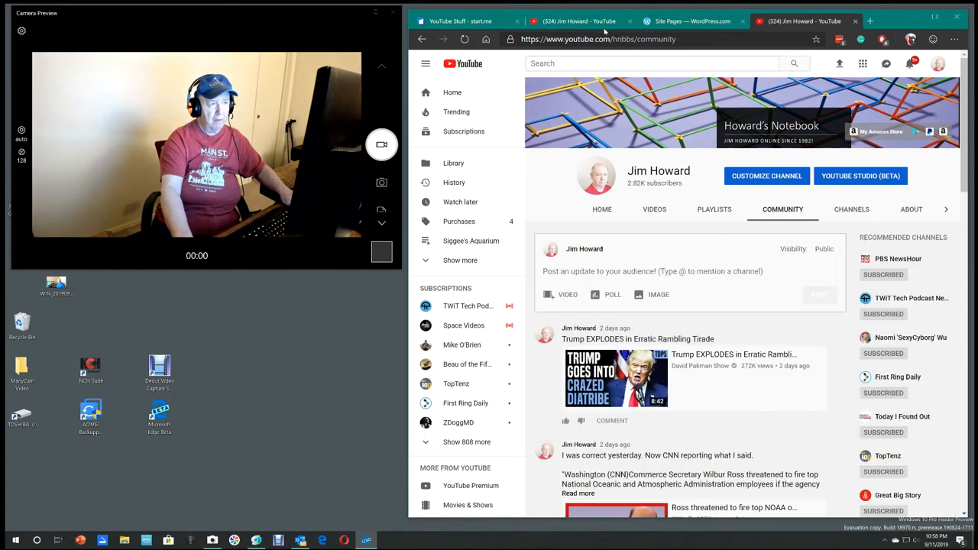
- Show the 'Startpage for Jim Howard' collection on start.me, then start a fresh browser tab
click(461, 22)
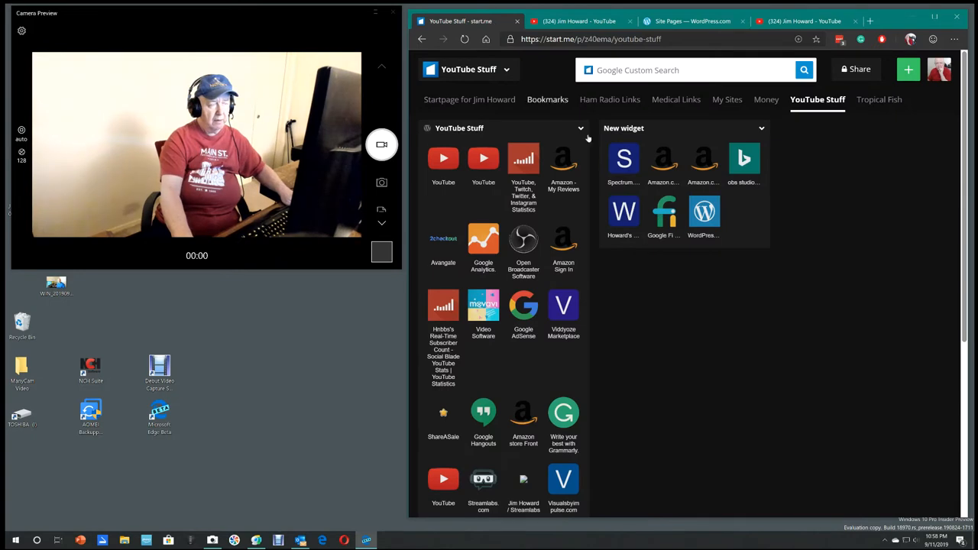
click(469, 100)
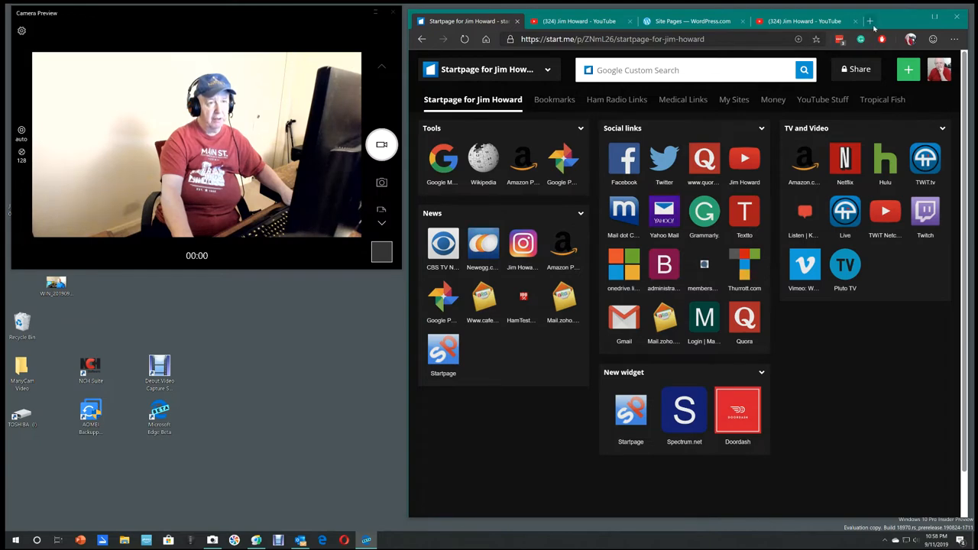
click(869, 21)
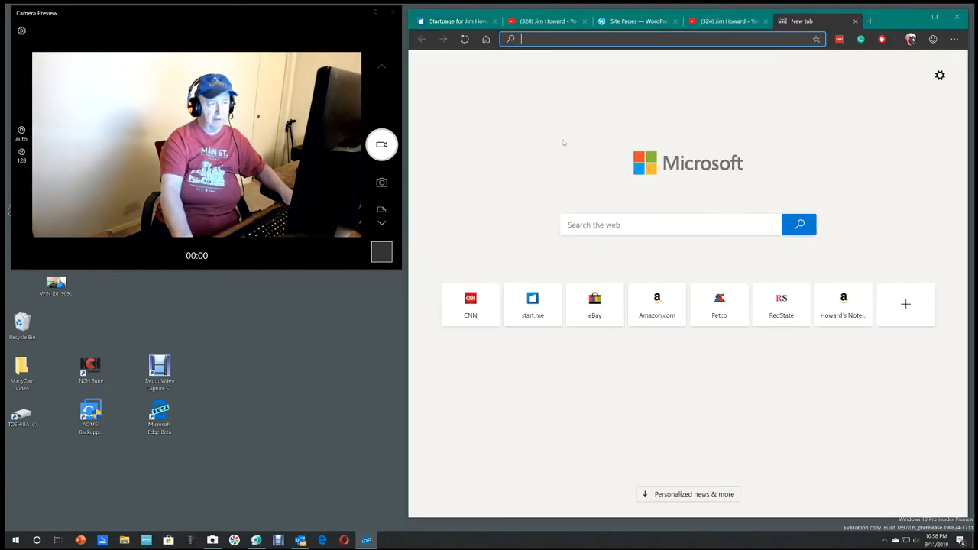
- Load cnn.com from the quick-link tile and go to the schools-curb-vaping video story
click(471, 304)
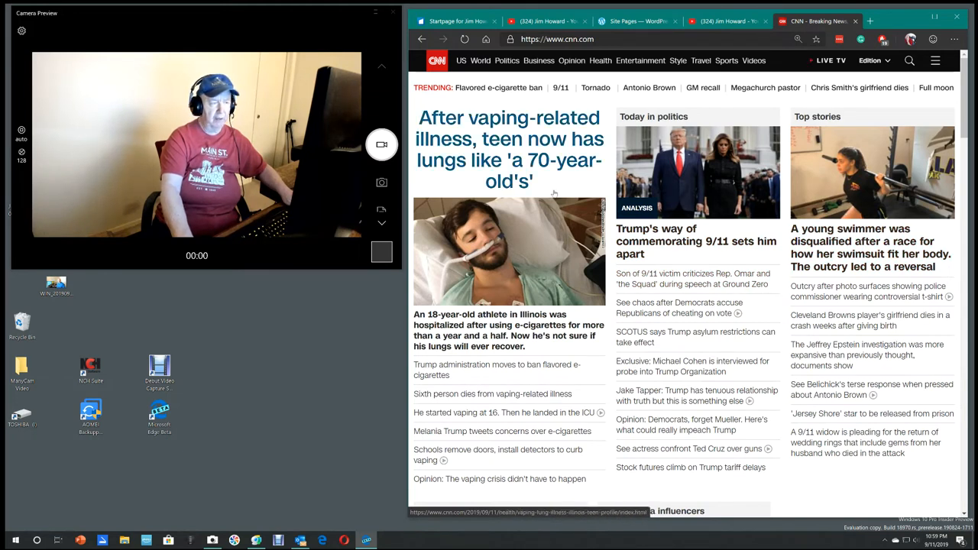
mouse_move(504, 413)
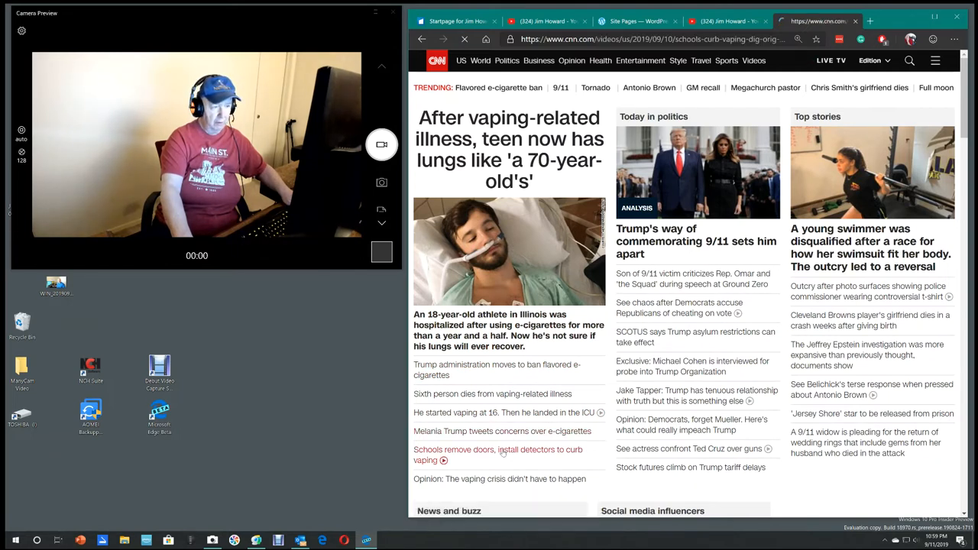
click(498, 449)
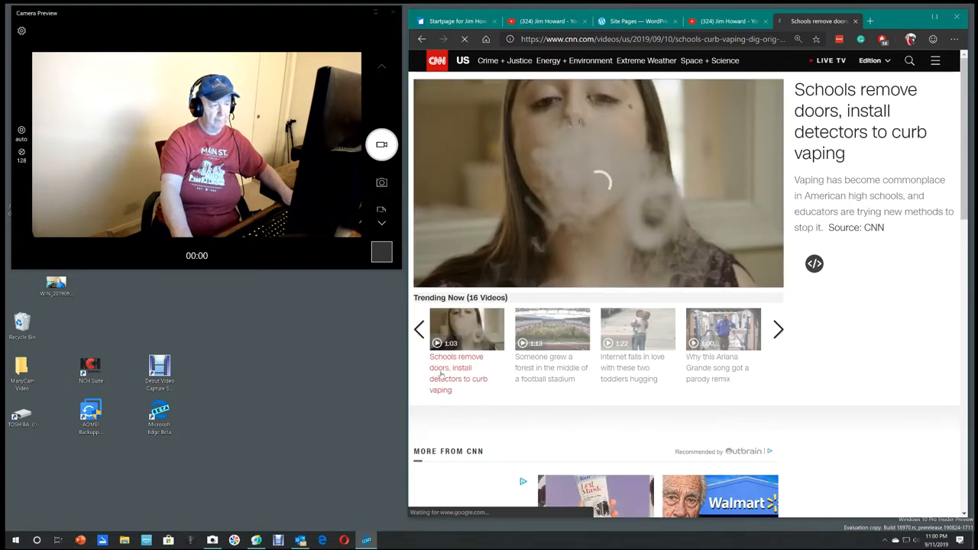
- Play the schools-install-detectors vaping video, then return to the CNN homepage
click(466, 329)
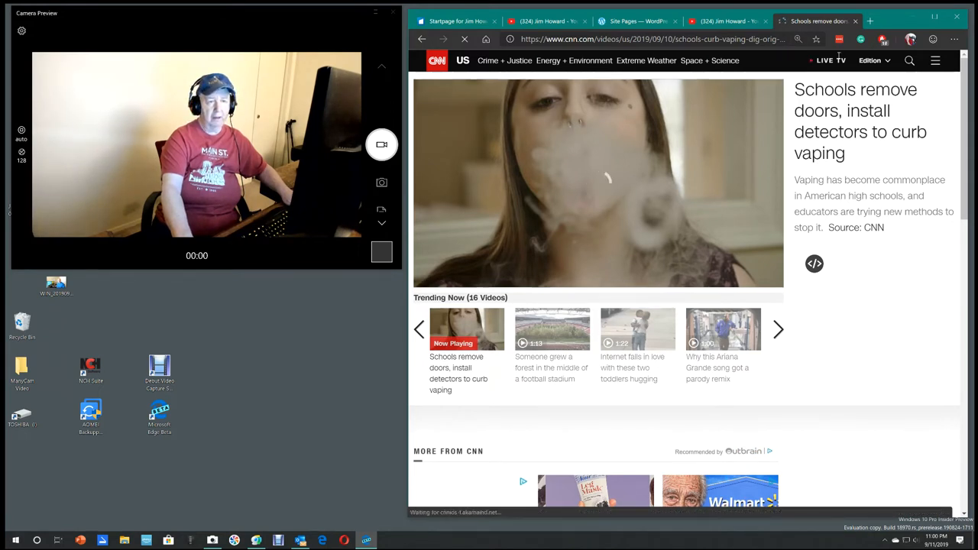
click(599, 184)
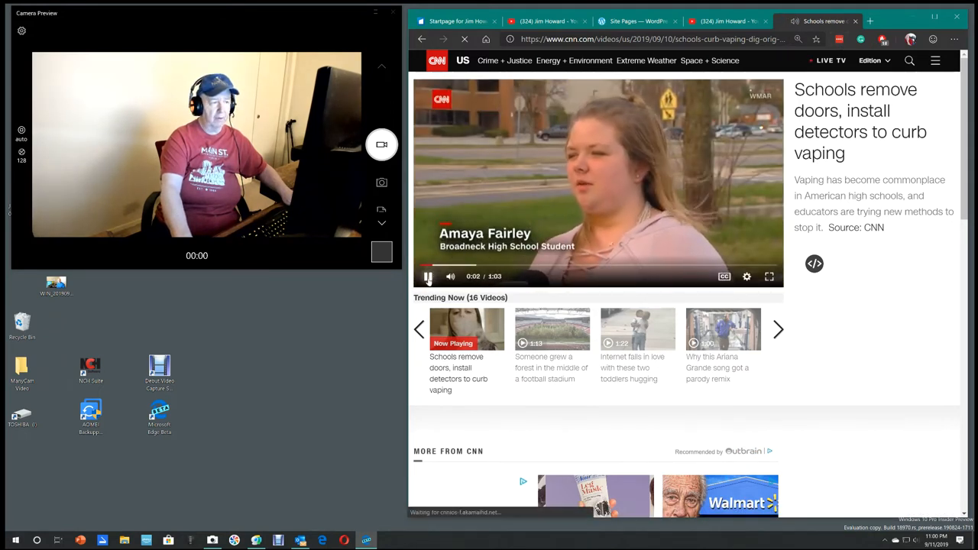
click(428, 276)
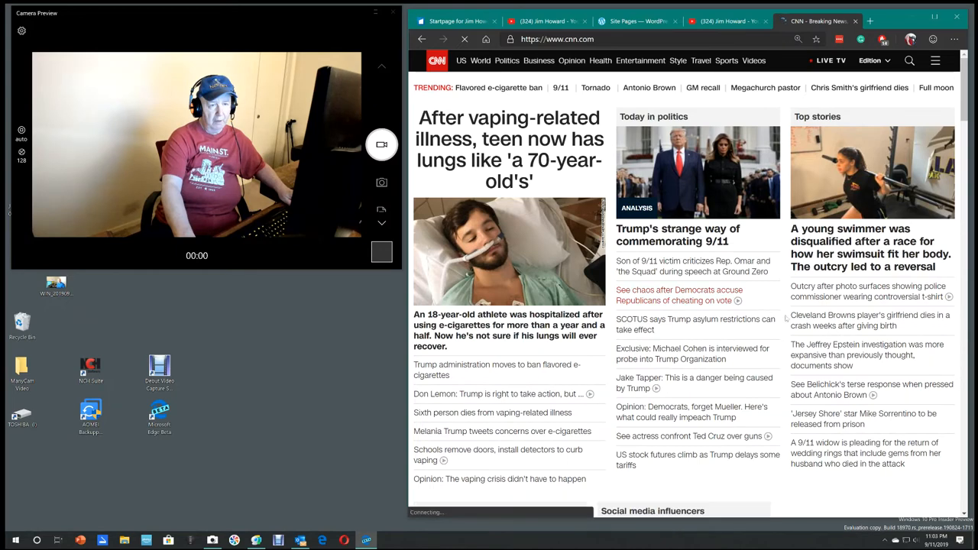
mouse_move(868, 321)
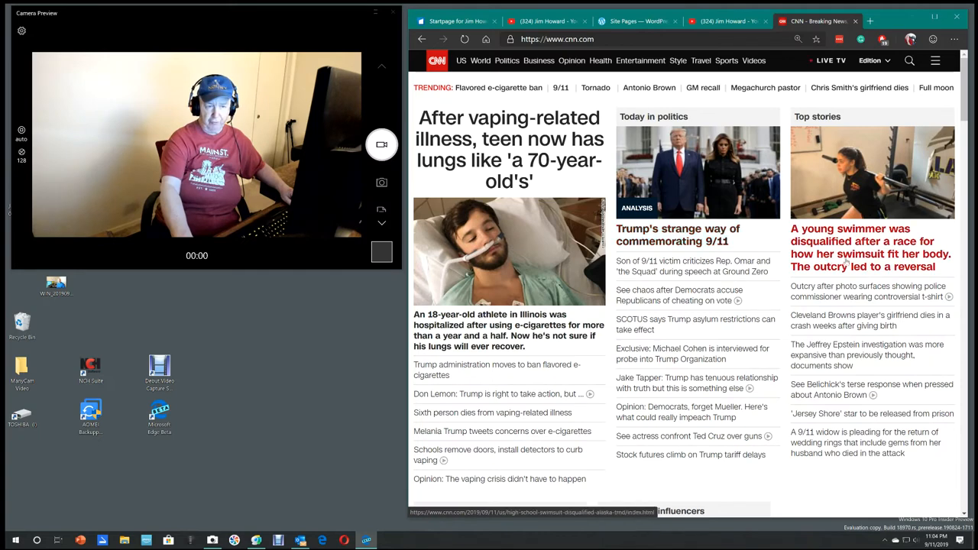
click(871, 248)
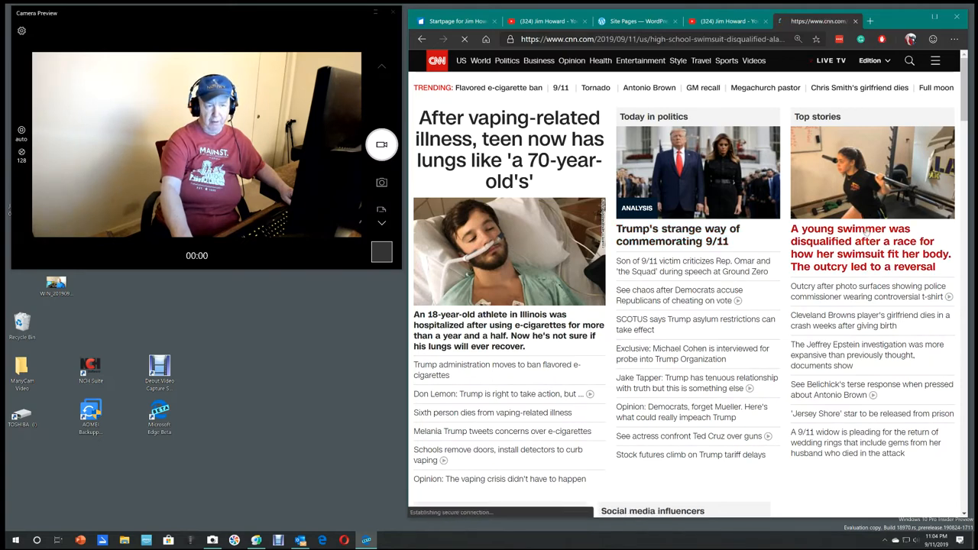
click(869, 247)
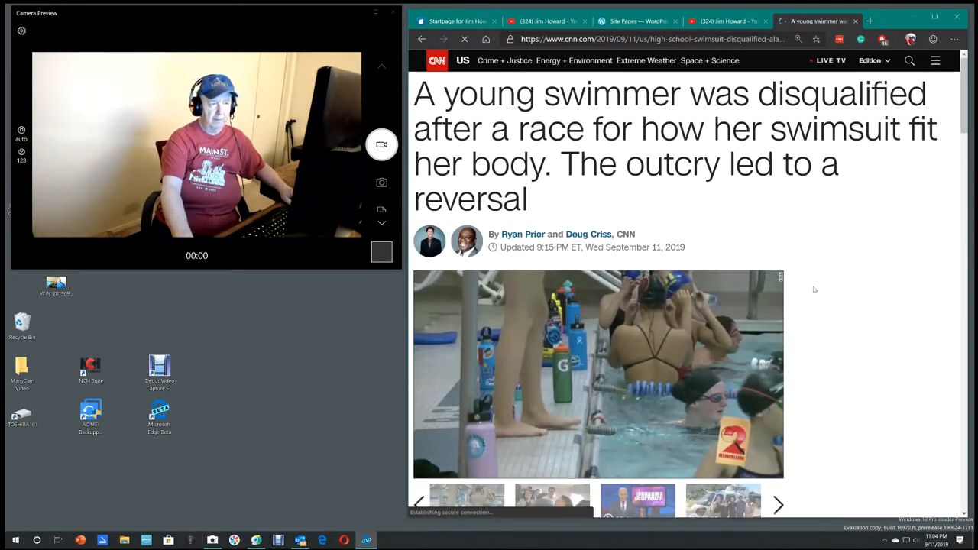
scroll(down, 3)
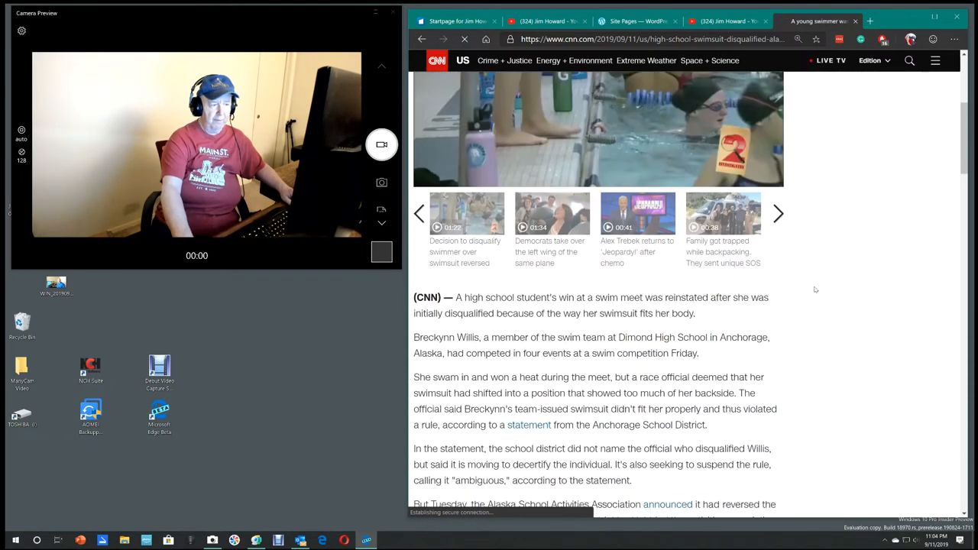
scroll(down, 3)
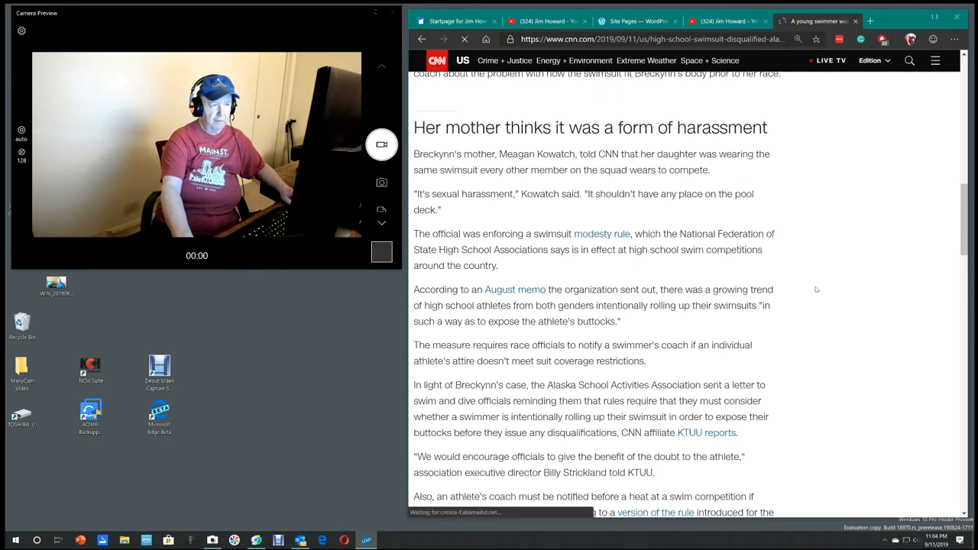
scroll(down, 3)
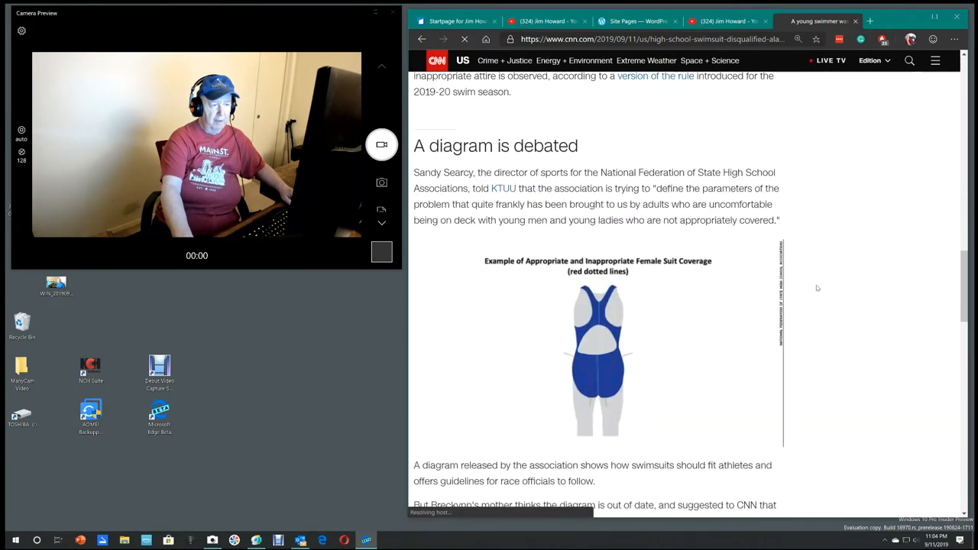
scroll(down, 3)
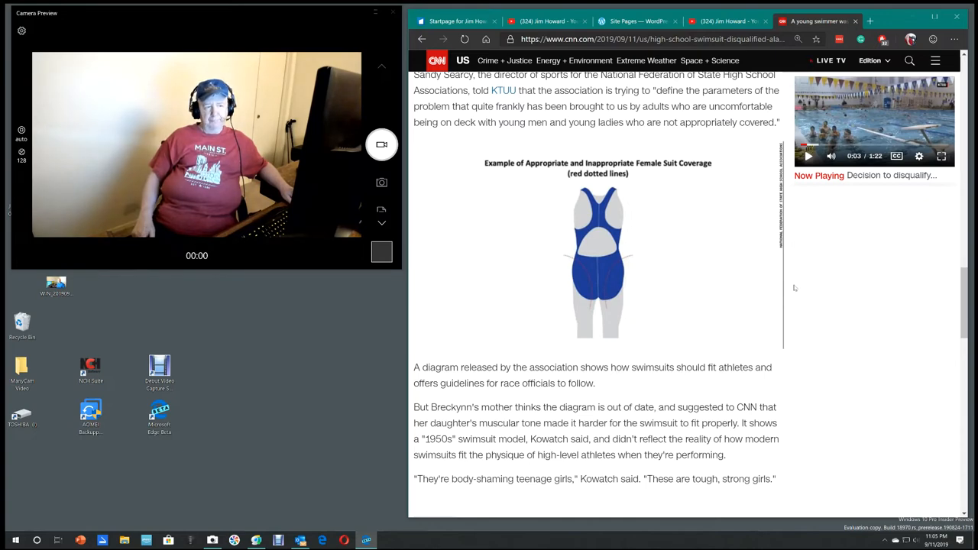
scroll(down, 3)
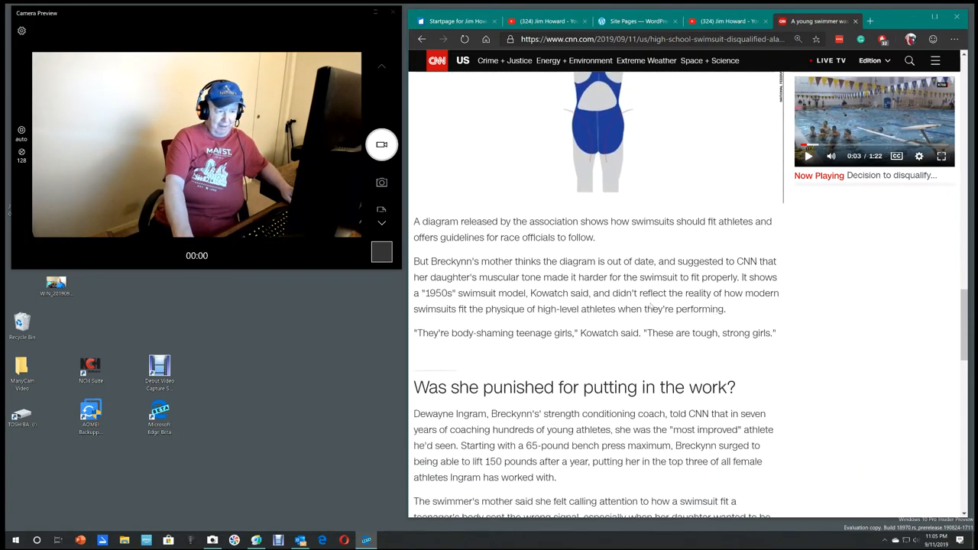
scroll(down, 3)
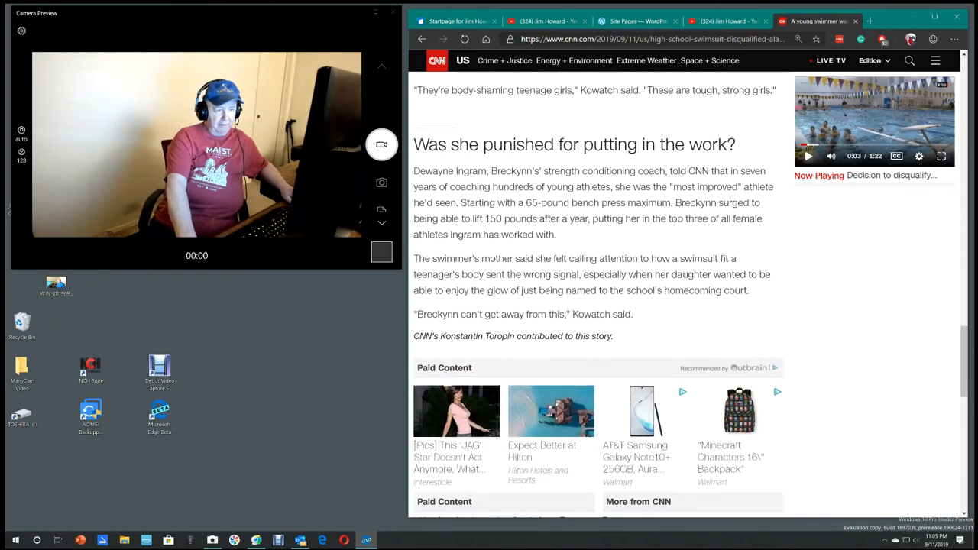
scroll(down, 3)
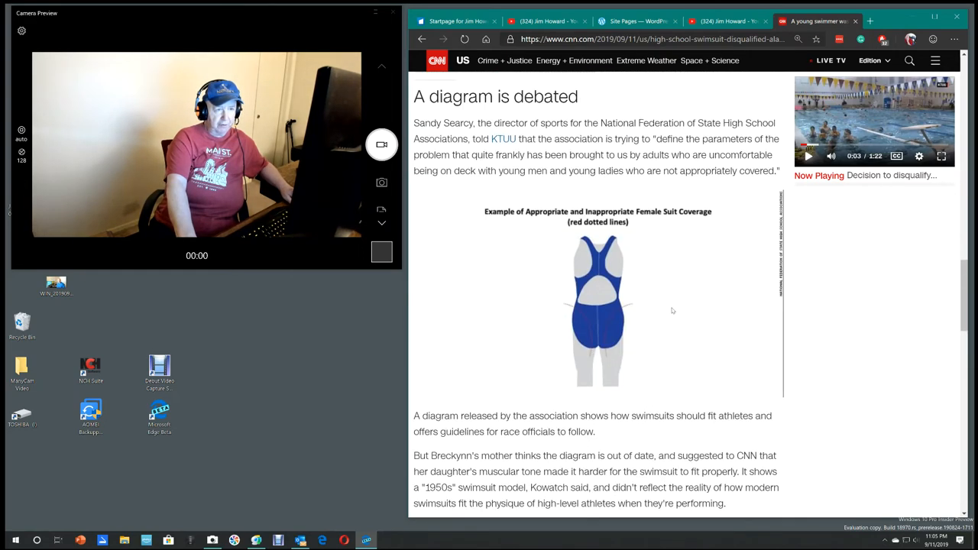
scroll(down, 3)
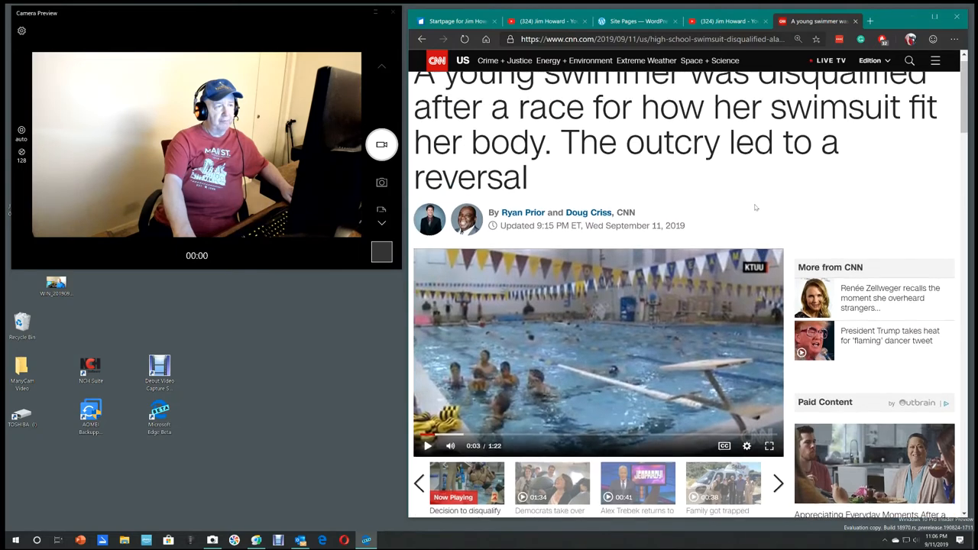
- Scroll down the swimmer disqualification article past its headline and video
scroll(down, 3)
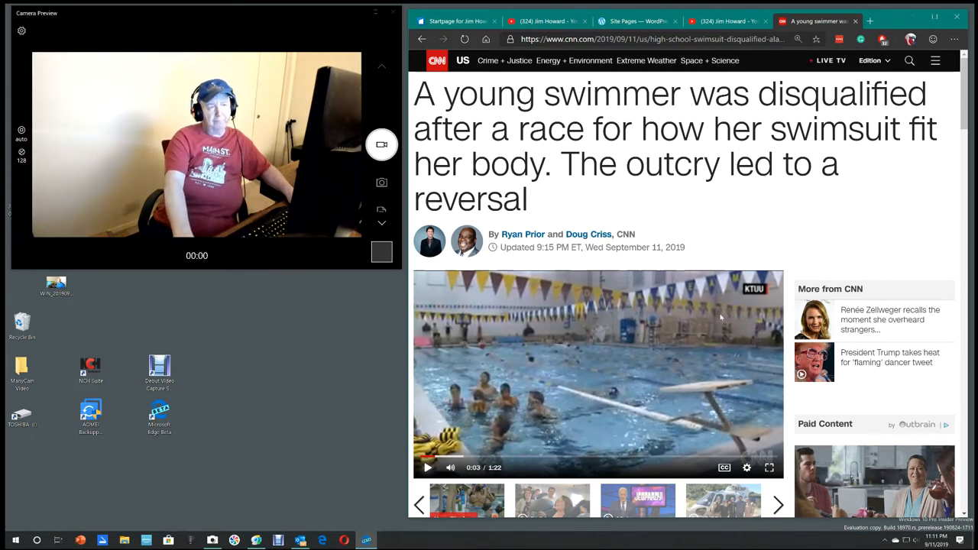
mouse_move(725, 21)
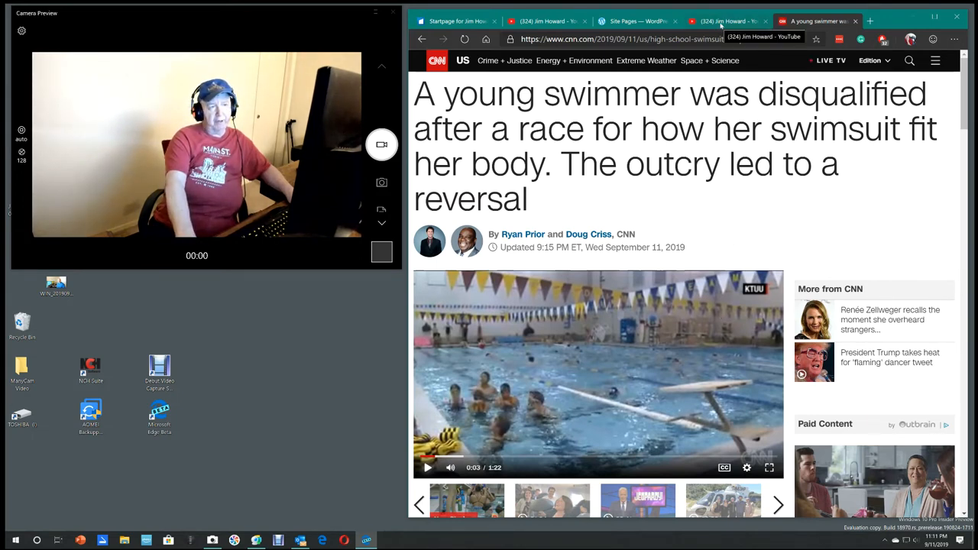
- Return to the YouTube channel's Community page and begin a search for 'nude swimming'
click(726, 21)
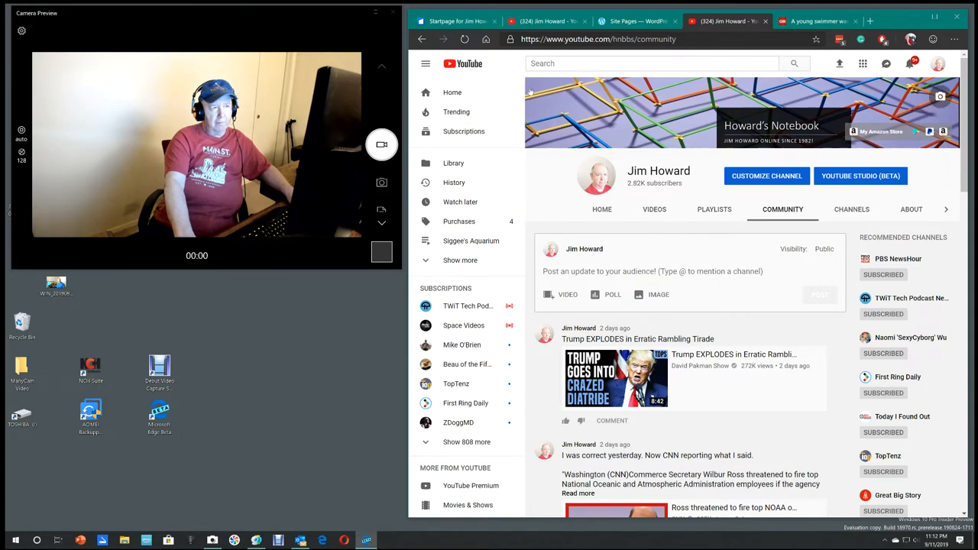
click(650, 62)
text(nude swimming)
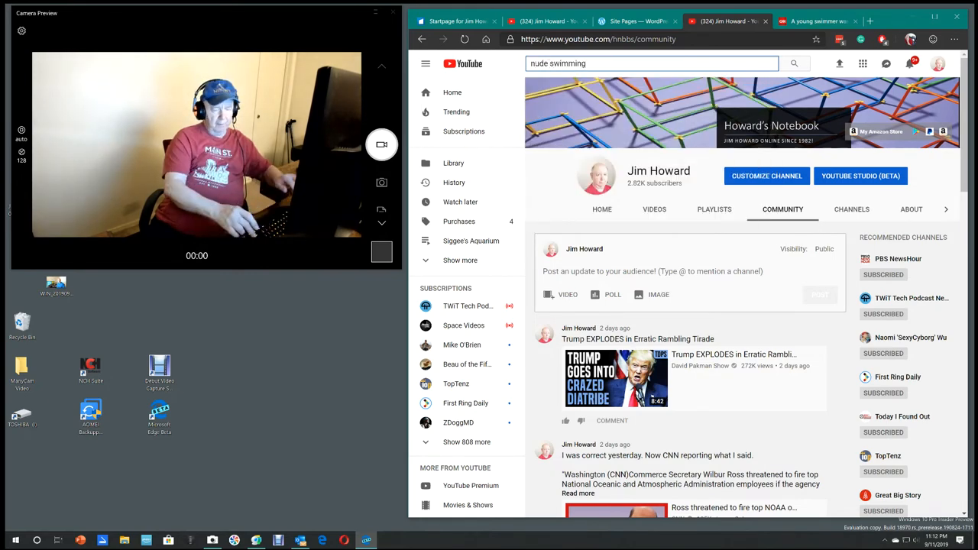
- Run the 'nude swimming' search and scroll down through the video results
click(795, 64)
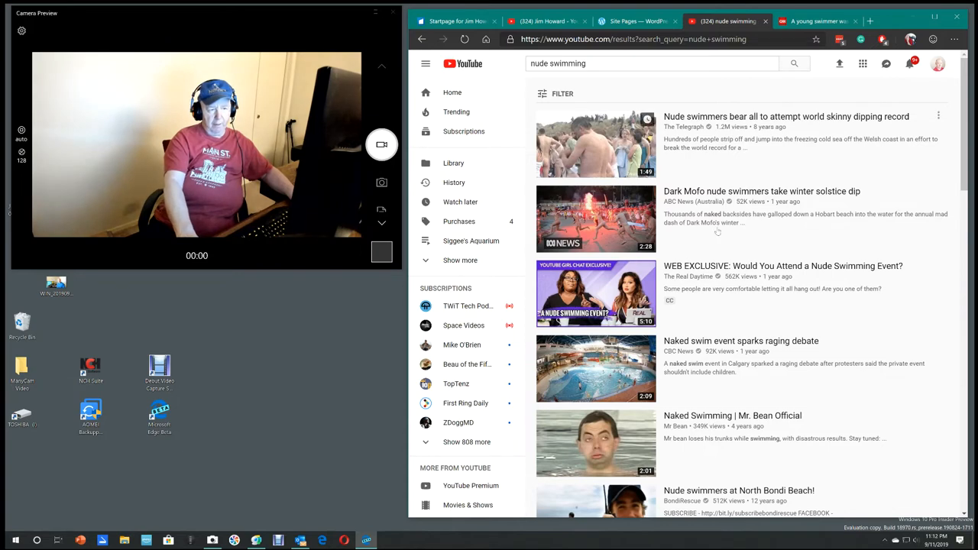
scroll(down, 3)
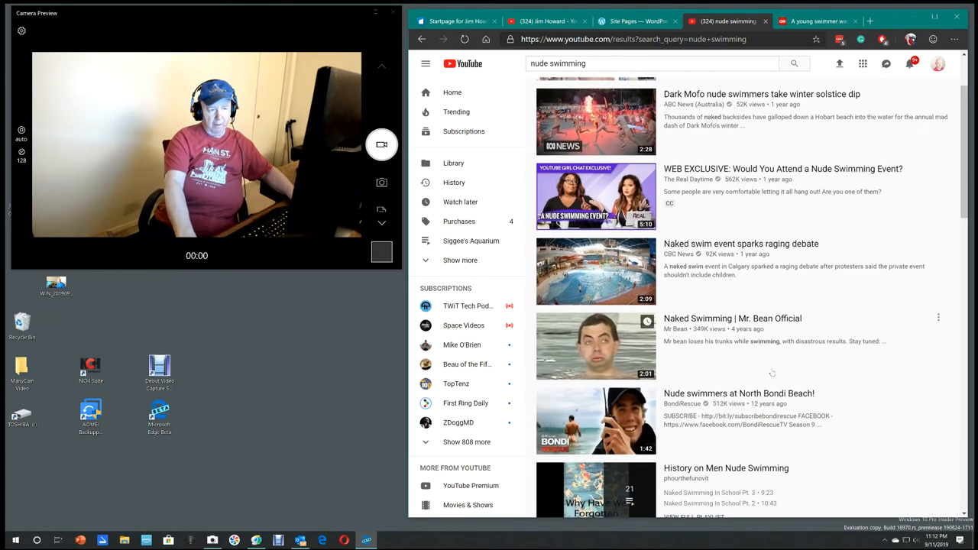
scroll(down, 3)
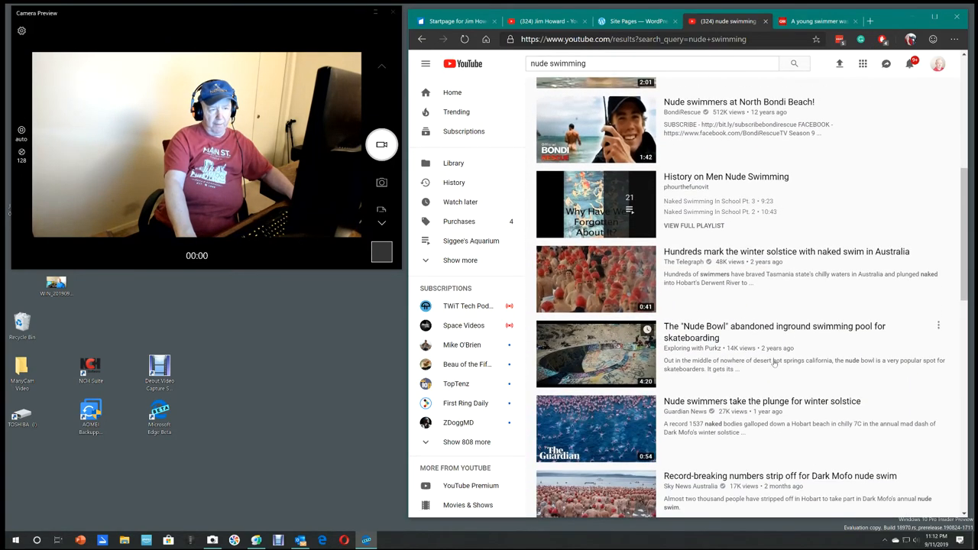
scroll(down, 3)
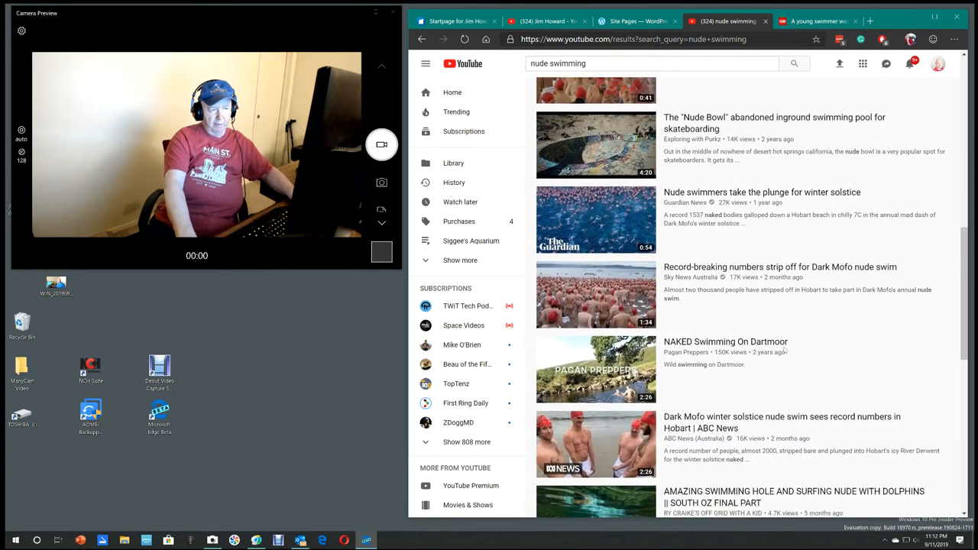
scroll(down, 3)
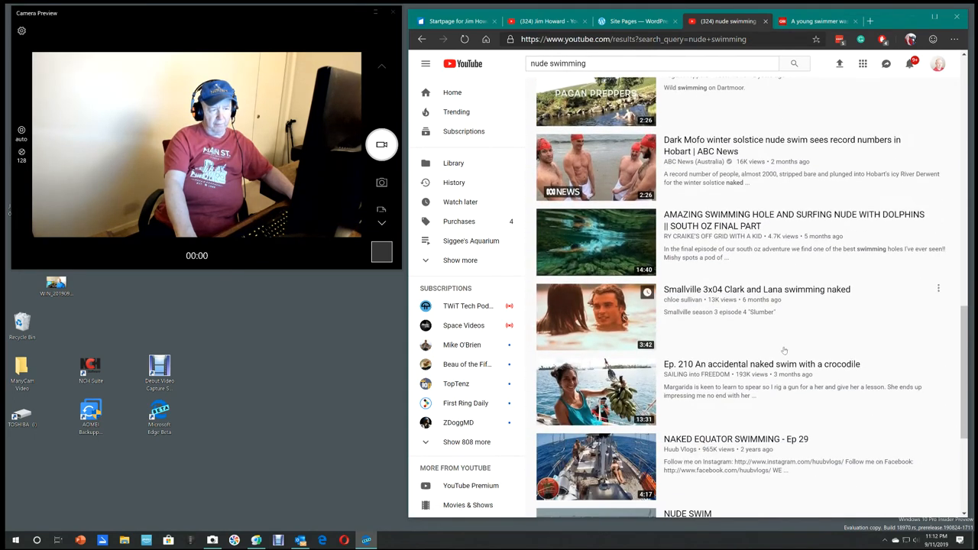
scroll(down, 3)
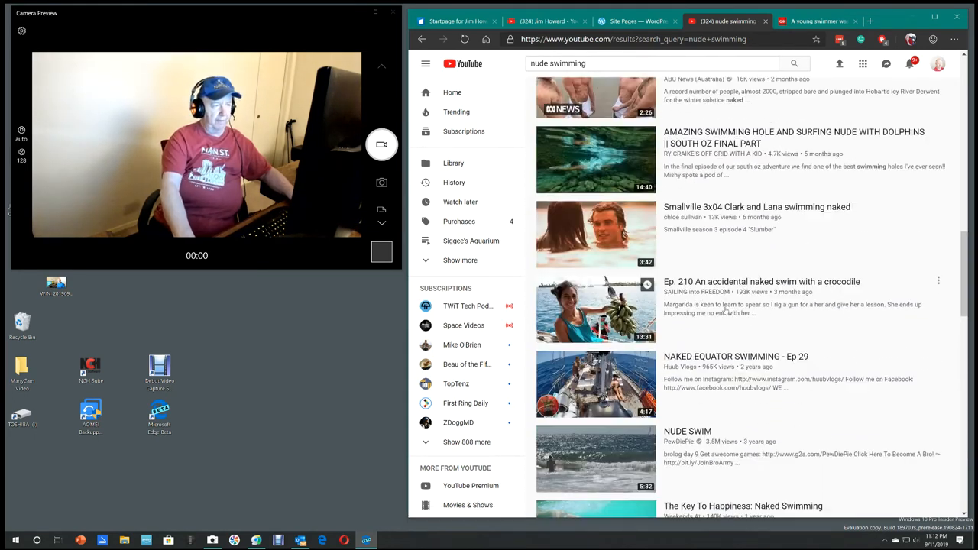
scroll(down, 3)
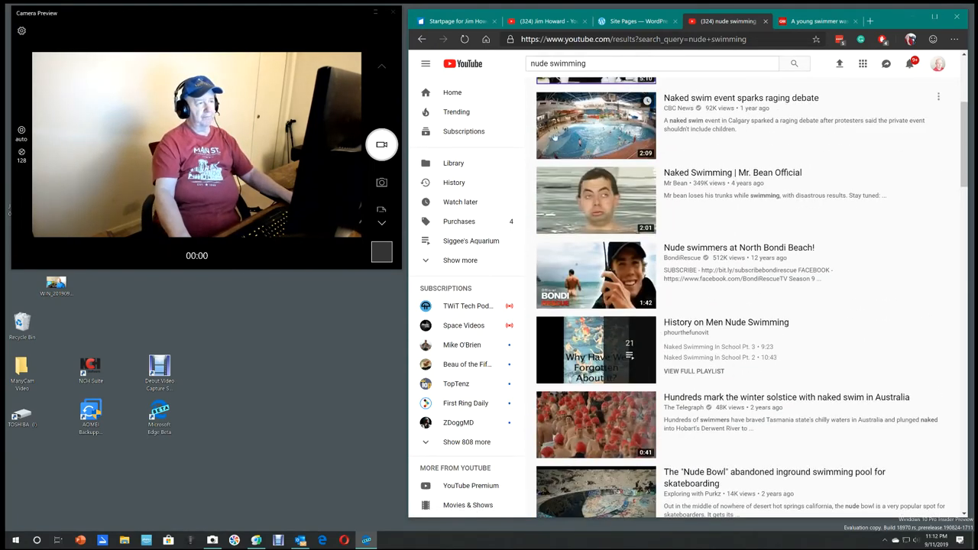
mouse_move(452, 92)
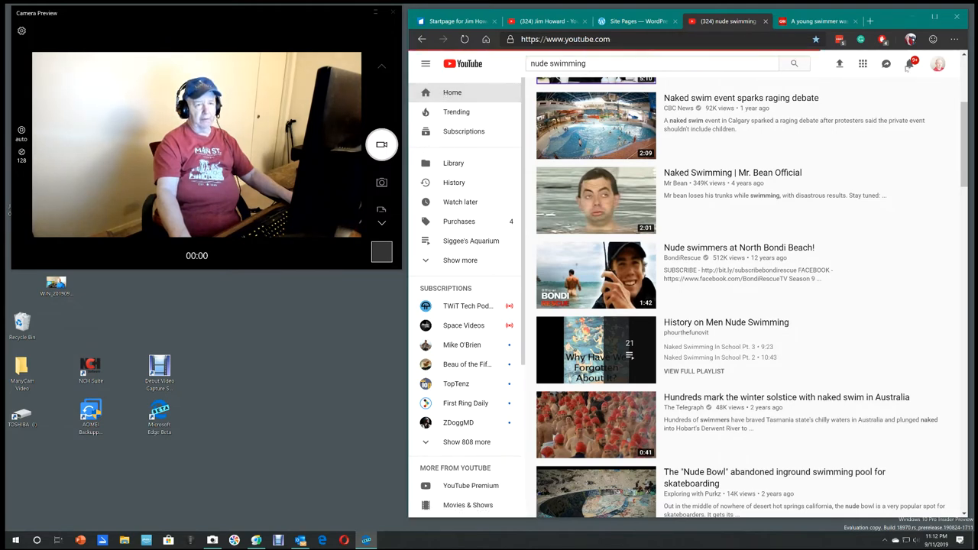
- Go to his own Howard's Notebook channel and show its Videos uploads grid
click(452, 94)
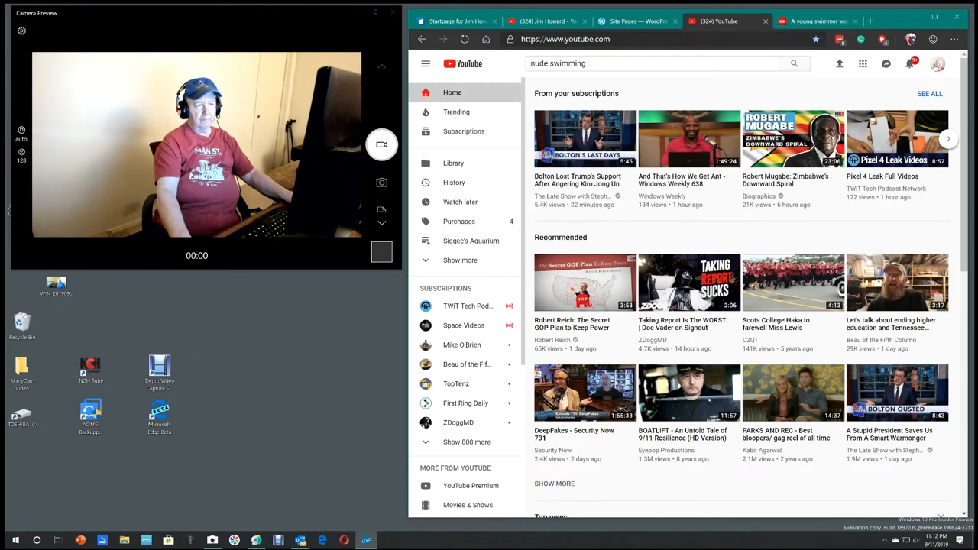
click(939, 65)
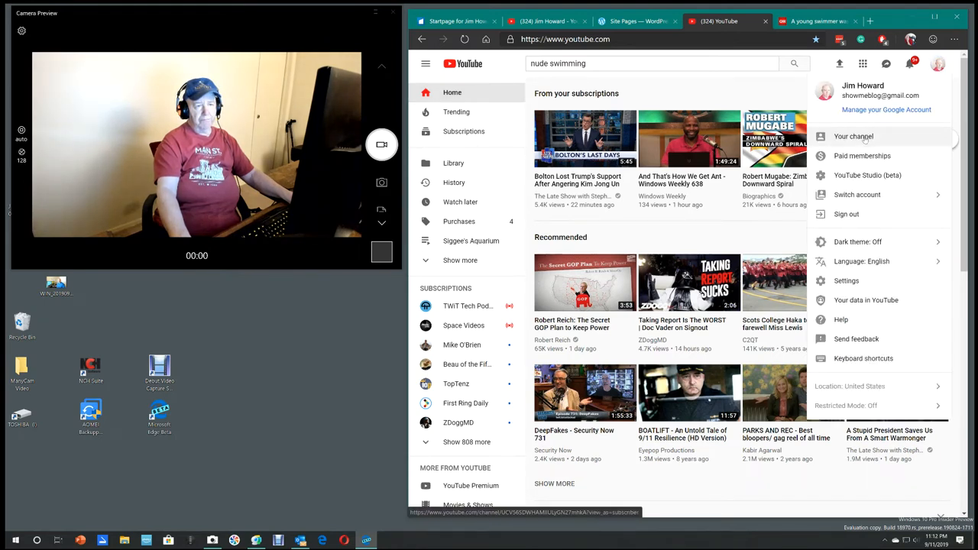
click(852, 136)
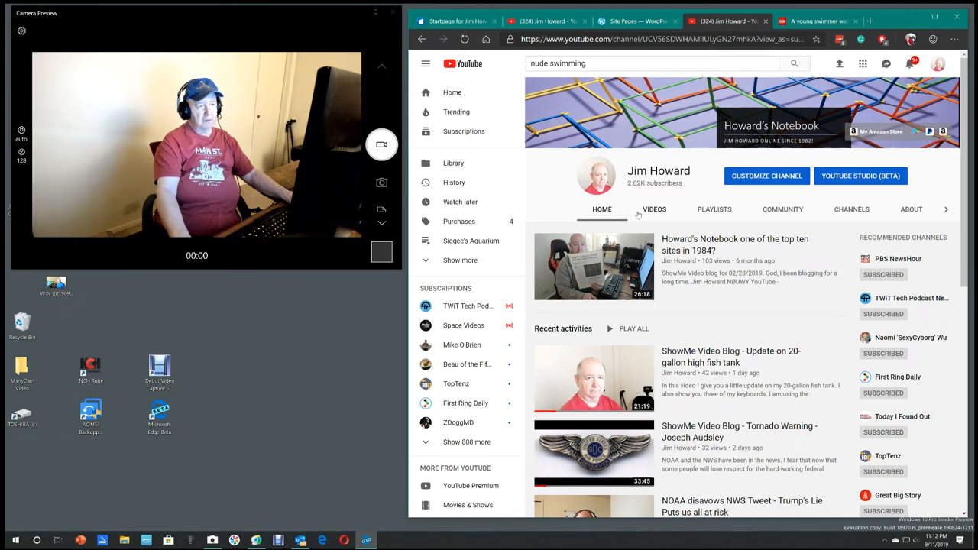
click(654, 208)
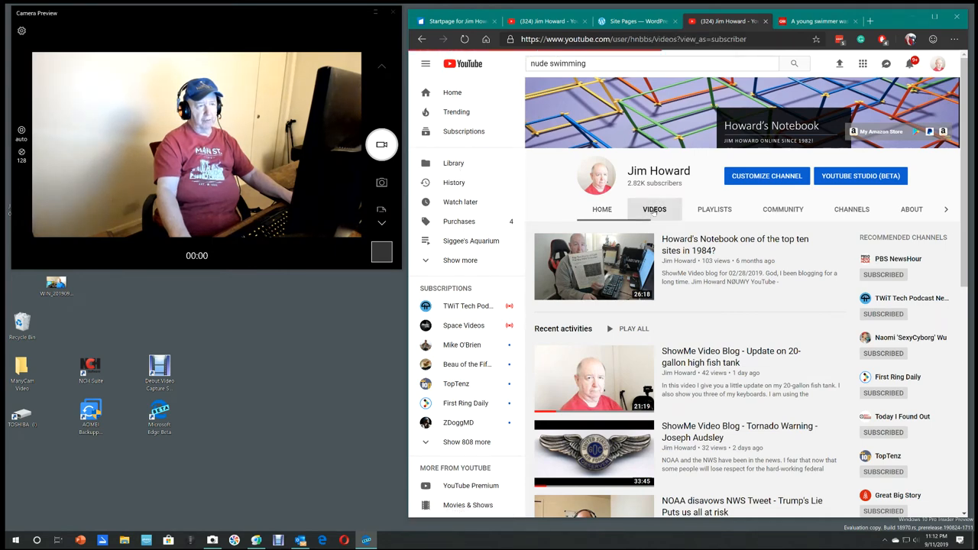
click(654, 208)
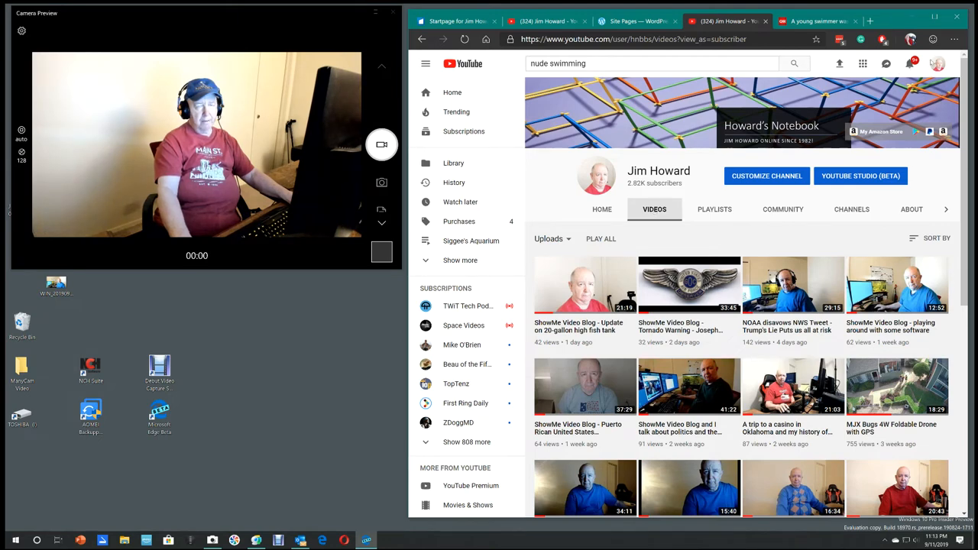
- Open the YouTube Studio channel dashboard and start a search across the channel's videos
click(938, 64)
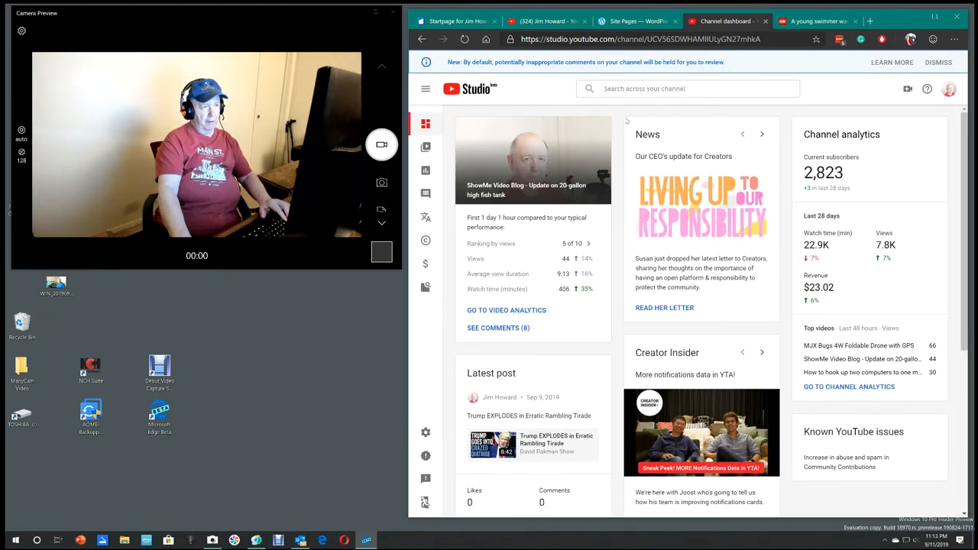
click(687, 87)
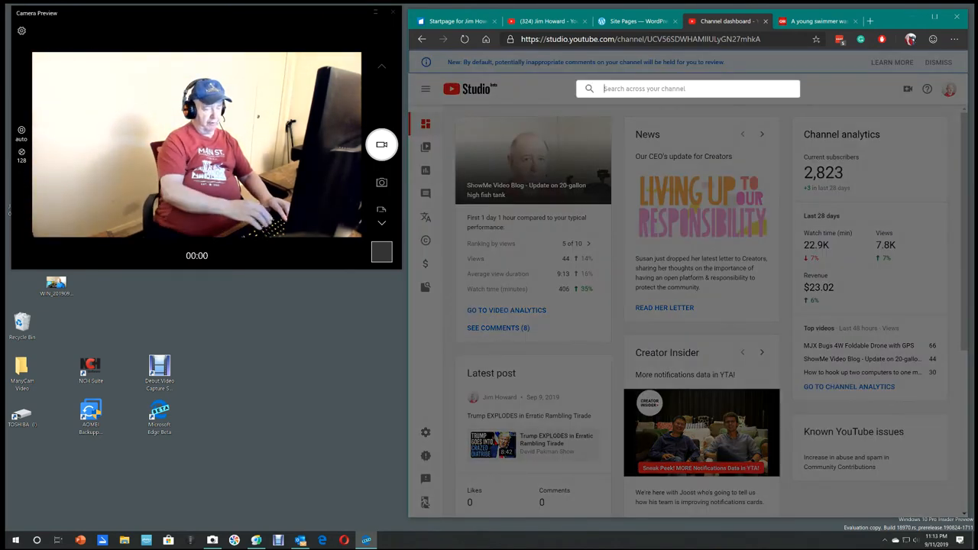
- Enter 'nude swimming' in the Studio search to list the channel's matching videos
text(nude w)
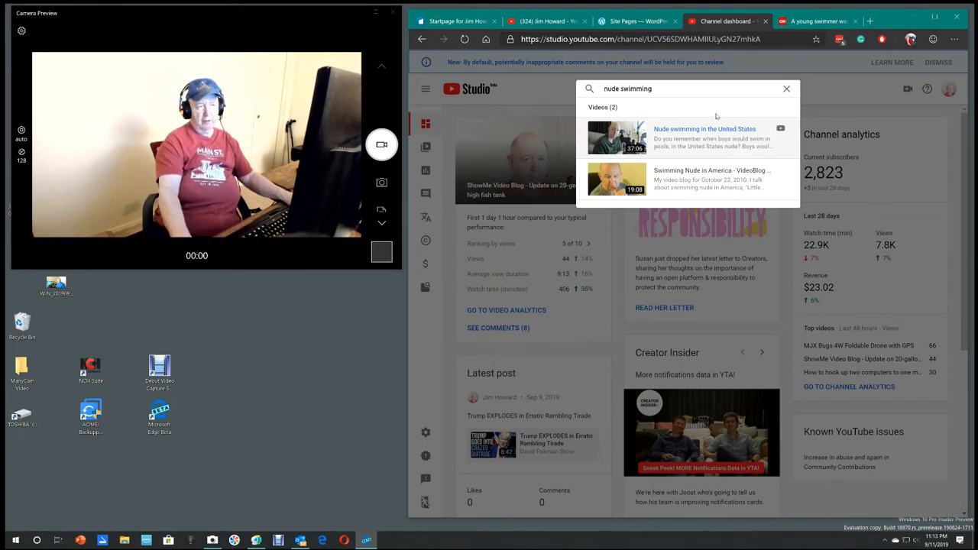
mouse_move(705, 129)
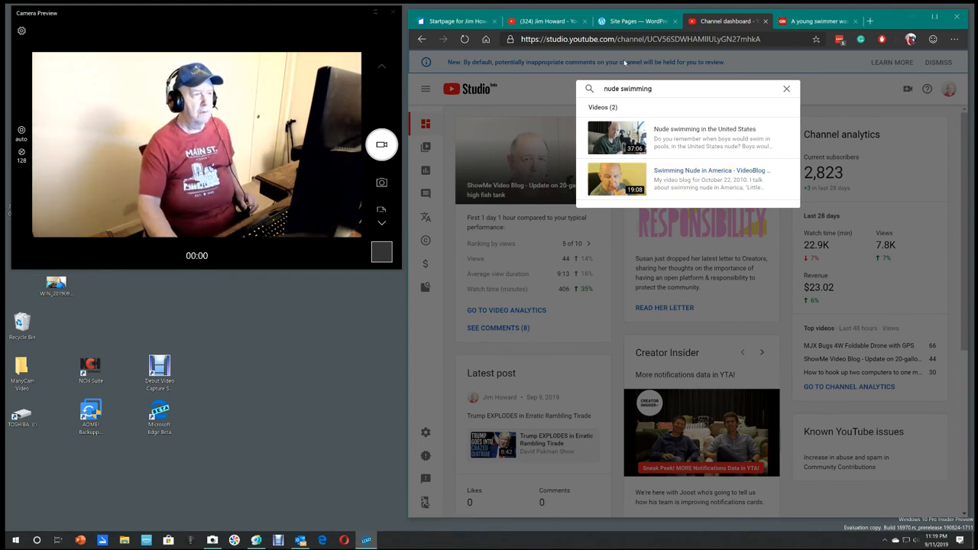
- Revisit the CNN swimsuit disqualification article, then return to the channel's Videos grid
click(818, 22)
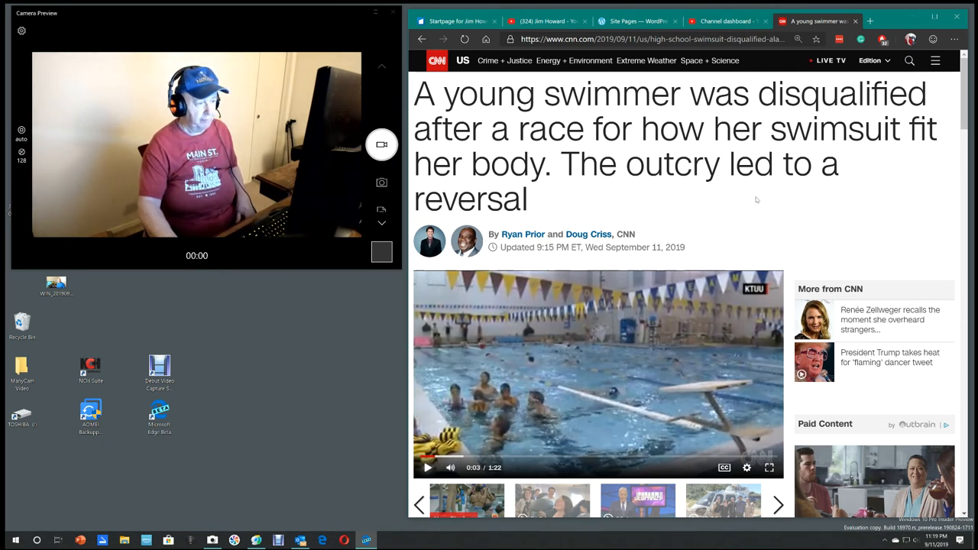
mouse_move(770, 196)
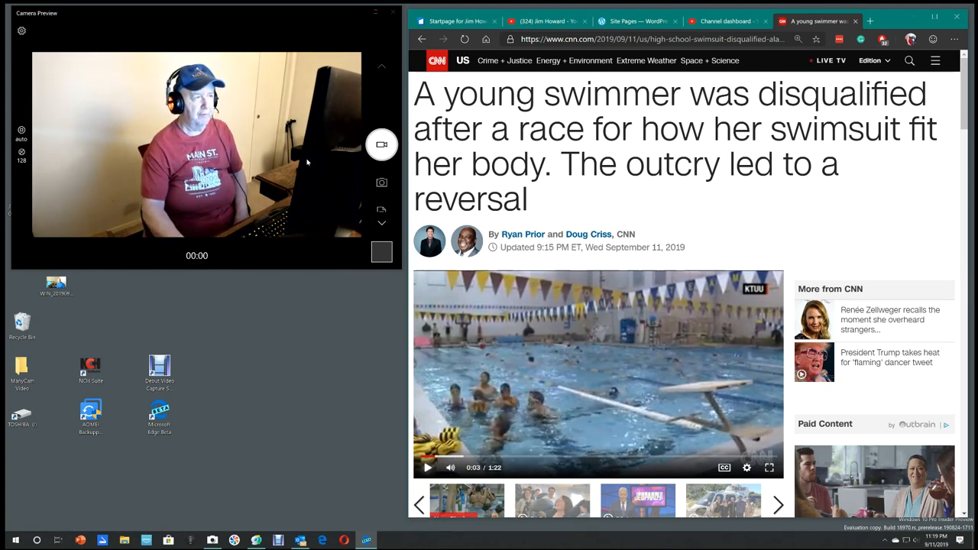
click(544, 22)
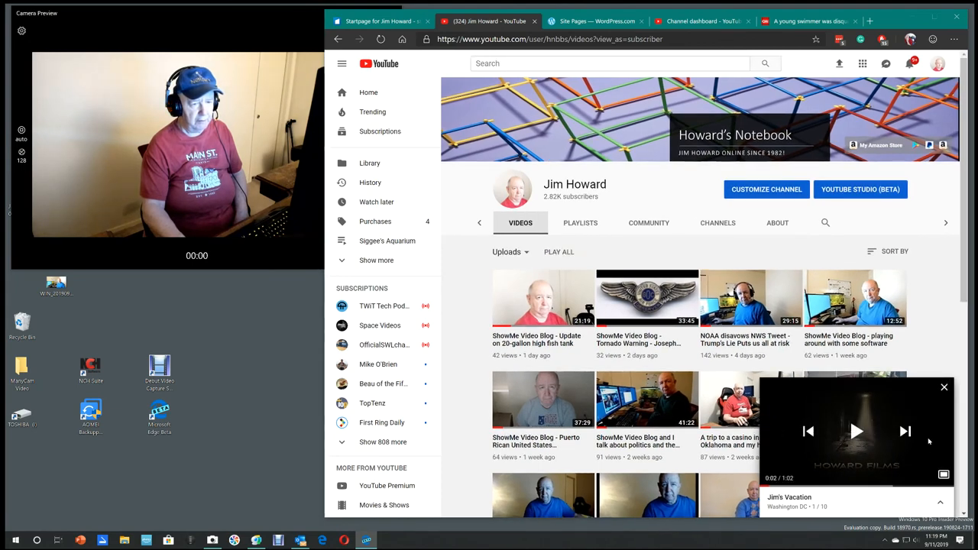
- Close the miniplayer and look over the YouTube home feed recommendations
click(944, 388)
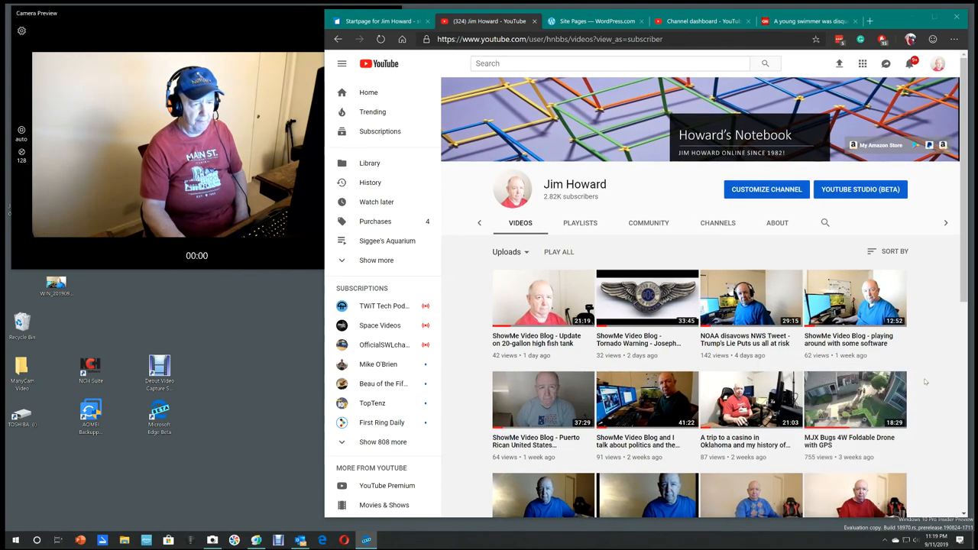
mouse_move(549, 307)
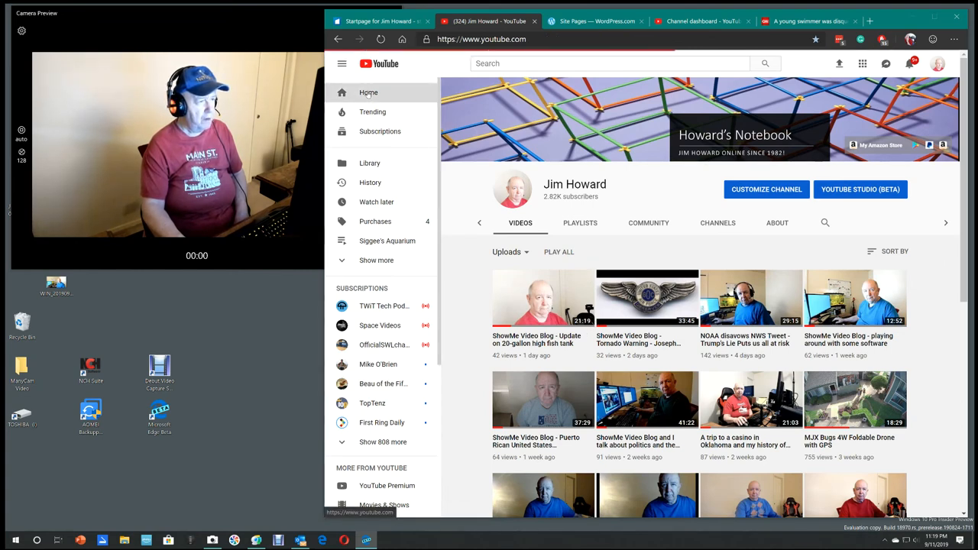
click(368, 93)
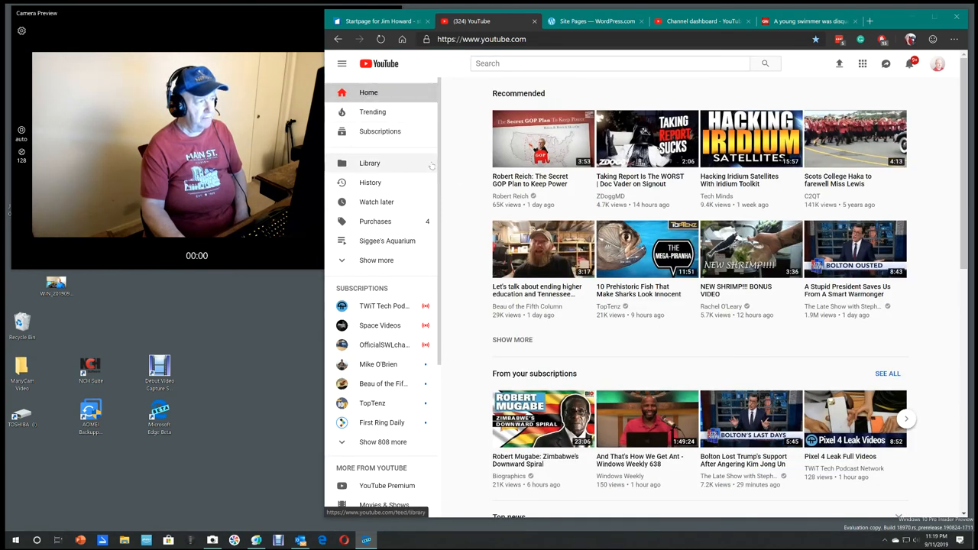
scroll(down, 3)
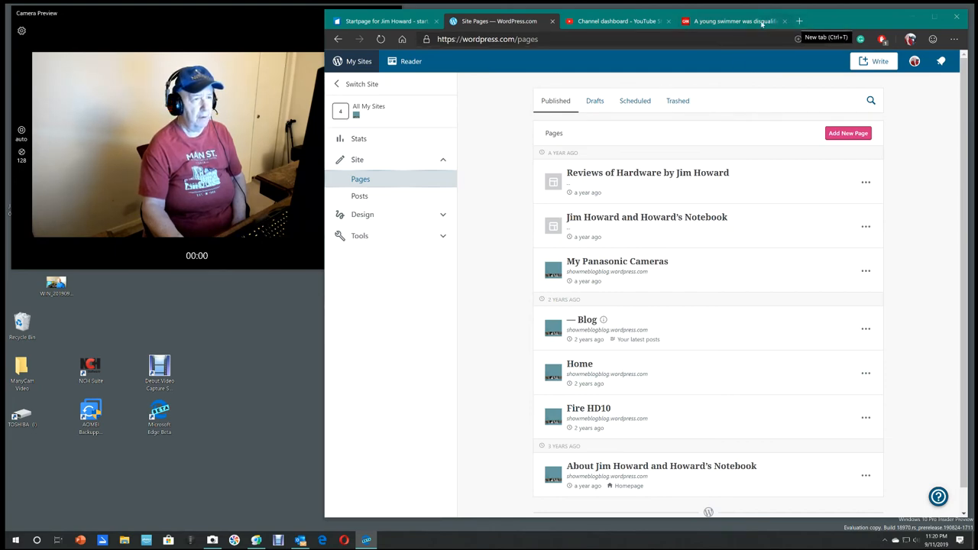
- Open a new blank browser tab and bring up the screen-capture program
click(732, 21)
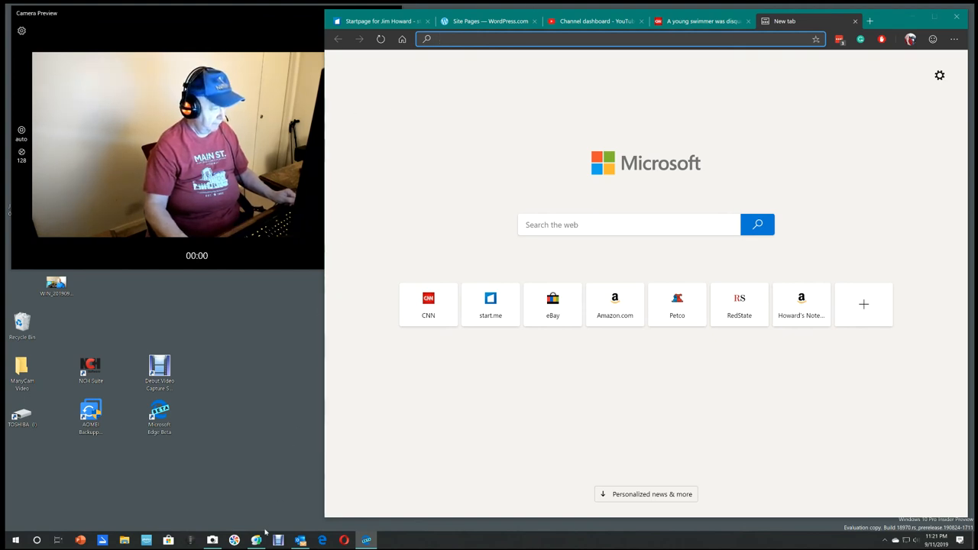
click(257, 541)
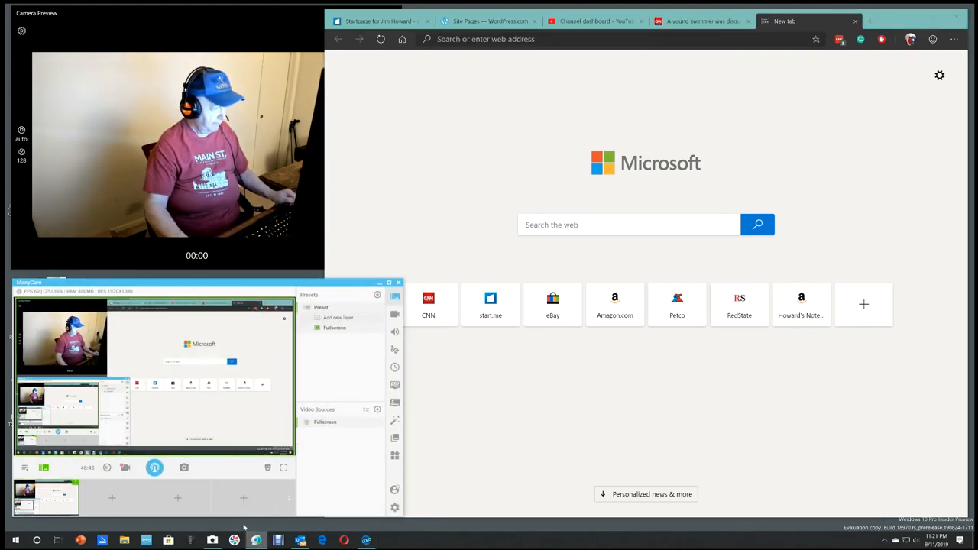